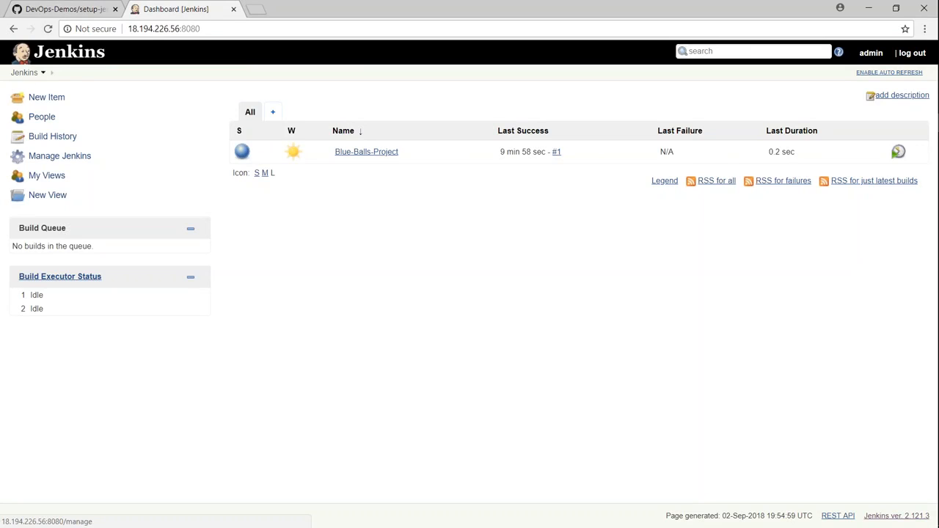
Step: Reach the Plugin Manager from Manage Jenkins after a detour into Global Tool Configuration
left_click(59, 155)
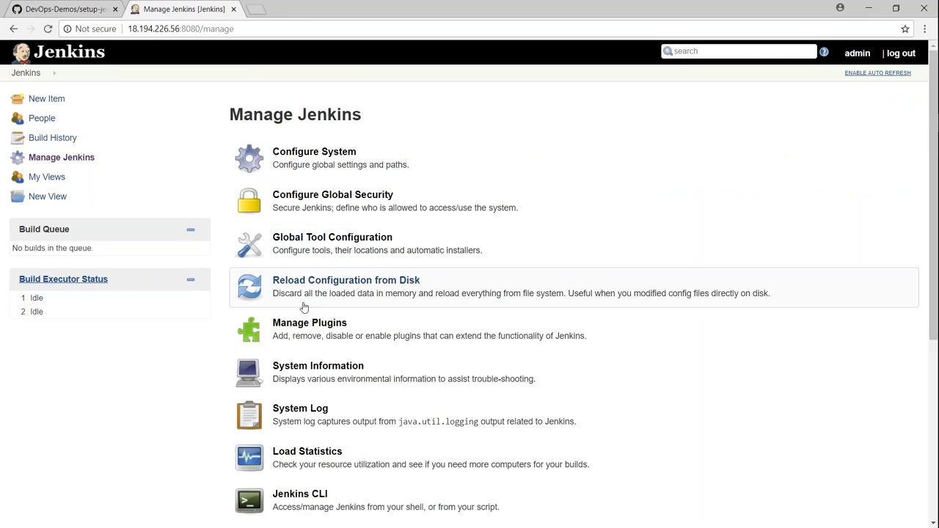
mouse_move(320, 268)
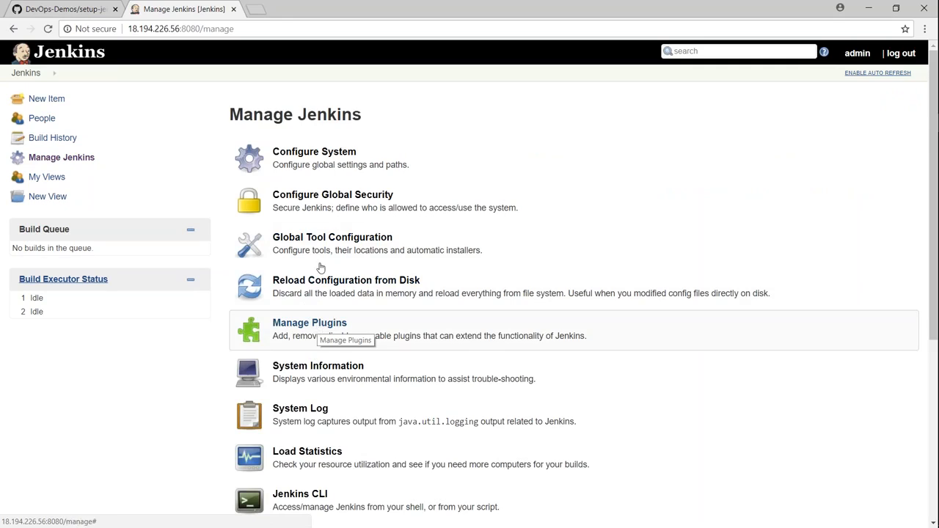
left_click(331, 237)
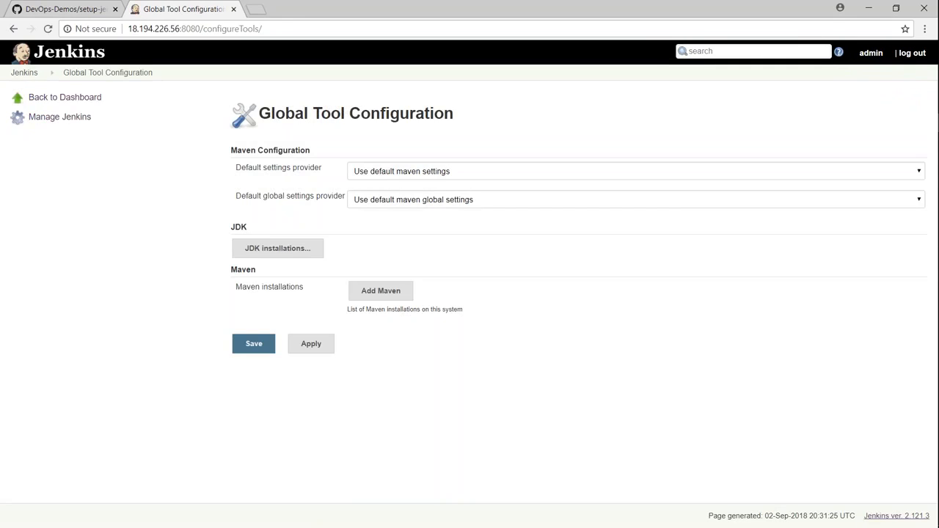
mouse_move(247, 185)
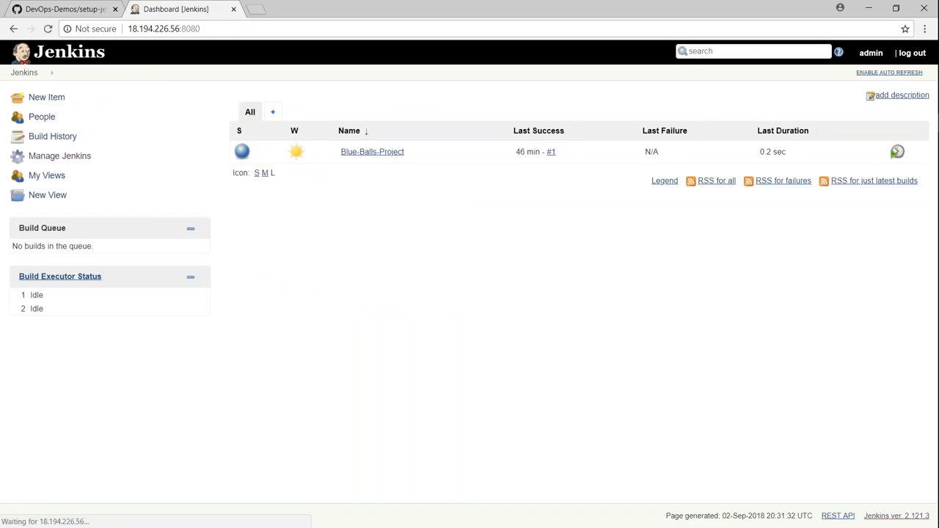
left_click(58, 155)
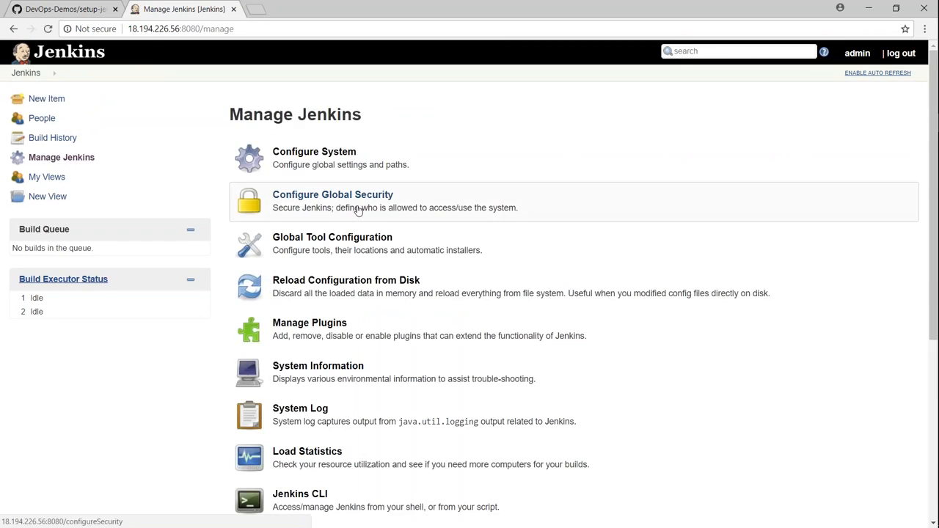
left_click(310, 323)
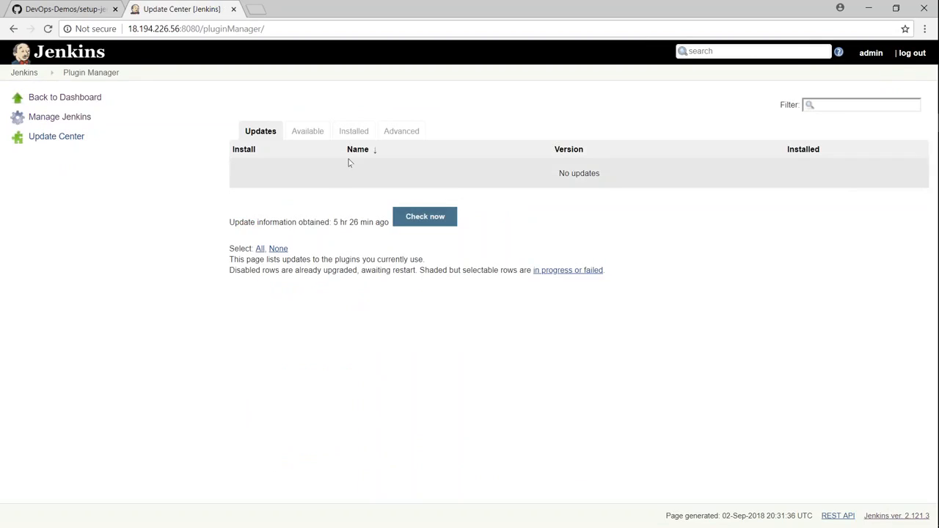
Step: Review the Installed plugins list, then switch to the Available plugins list
left_click(352, 131)
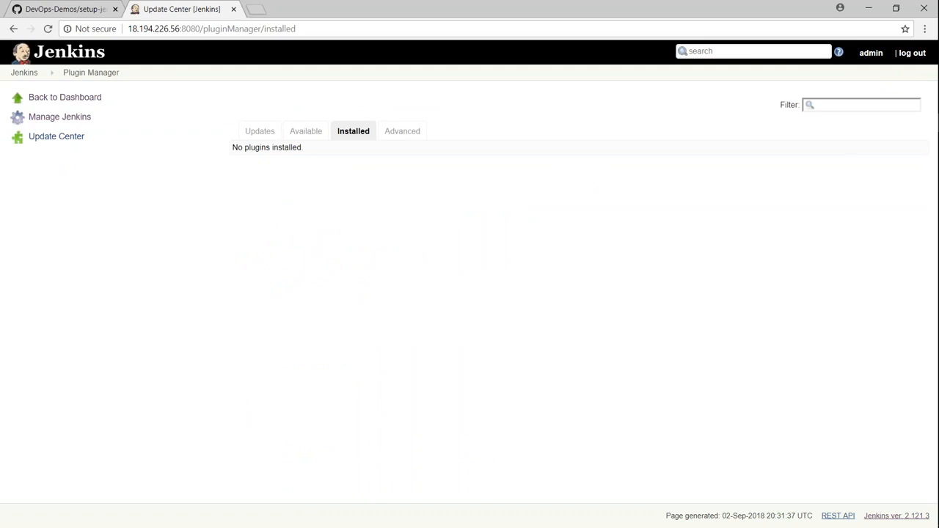
mouse_move(305, 132)
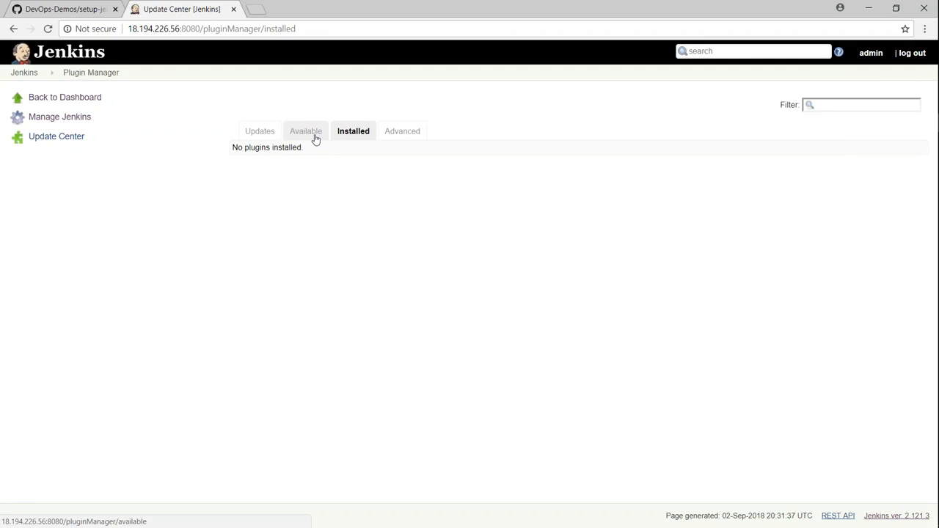
left_click(305, 130)
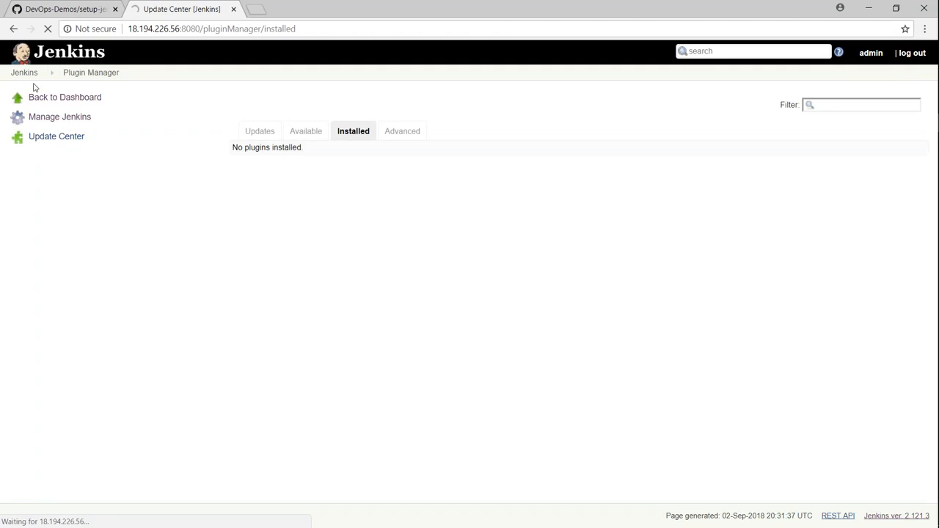
mouse_move(24, 71)
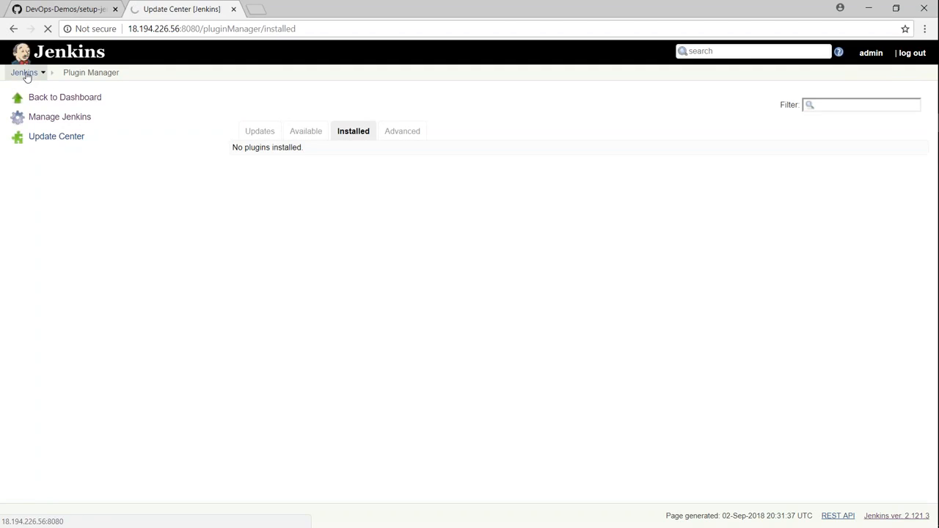
left_click(307, 130)
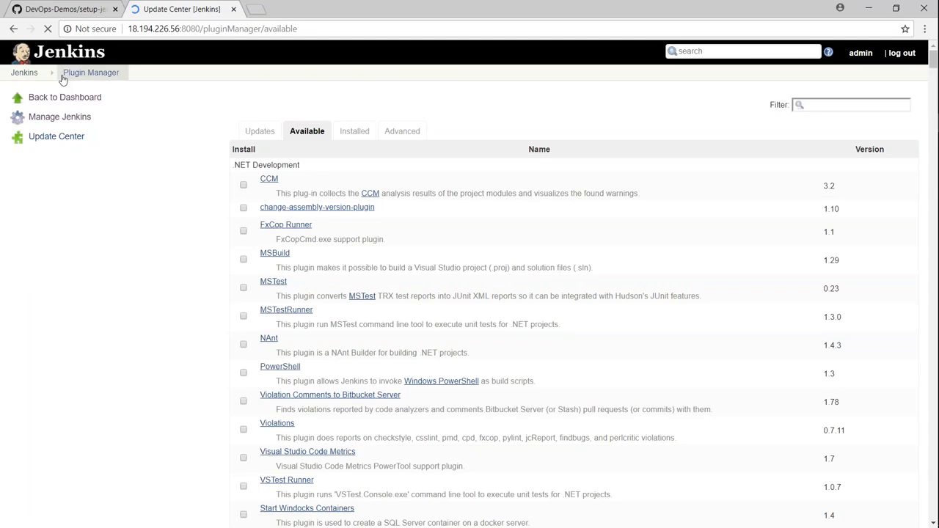
Step: Return to the Jenkins dashboard showing Blue-Balls-Project with successful build #2
left_click(65, 97)
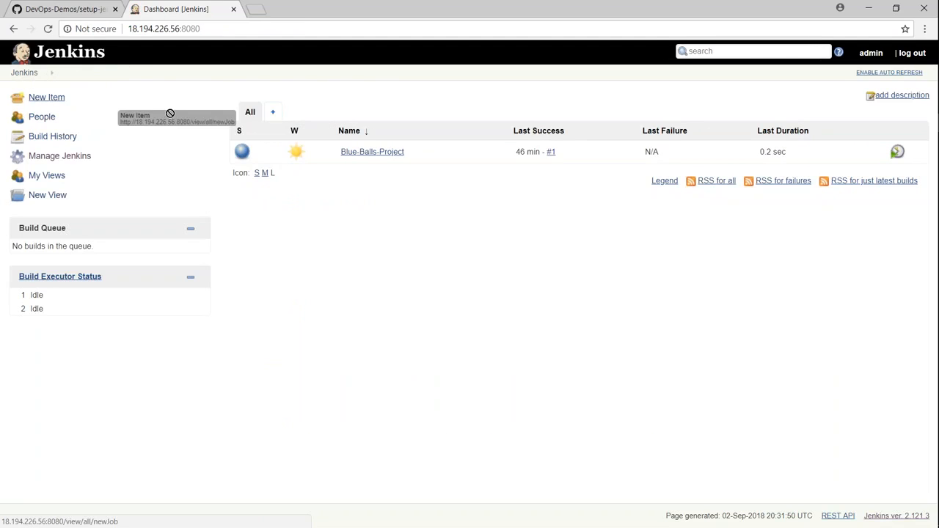
mouse_move(411, 155)
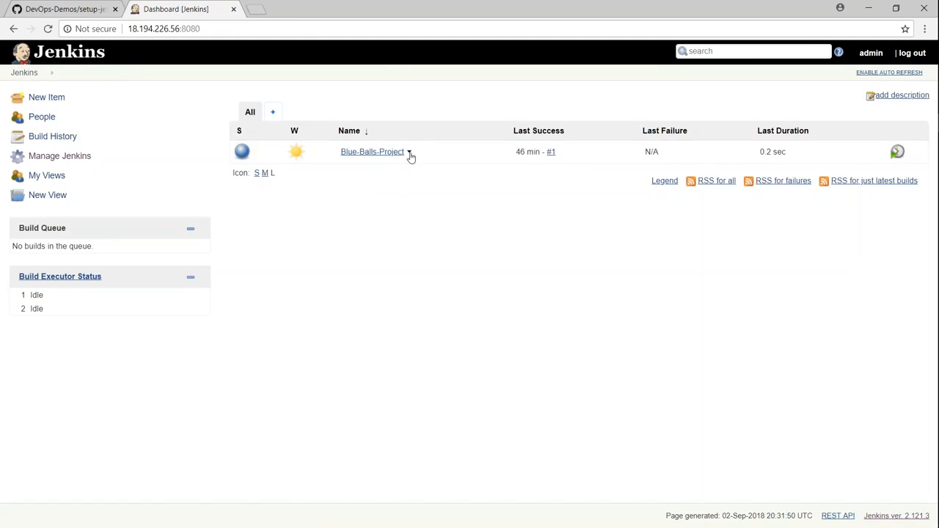
mouse_move(242, 151)
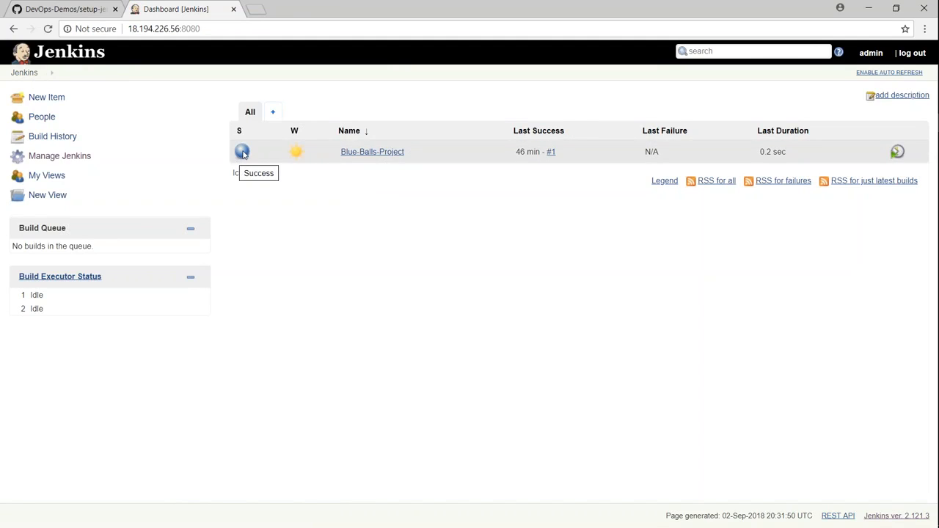
mouse_move(429, 167)
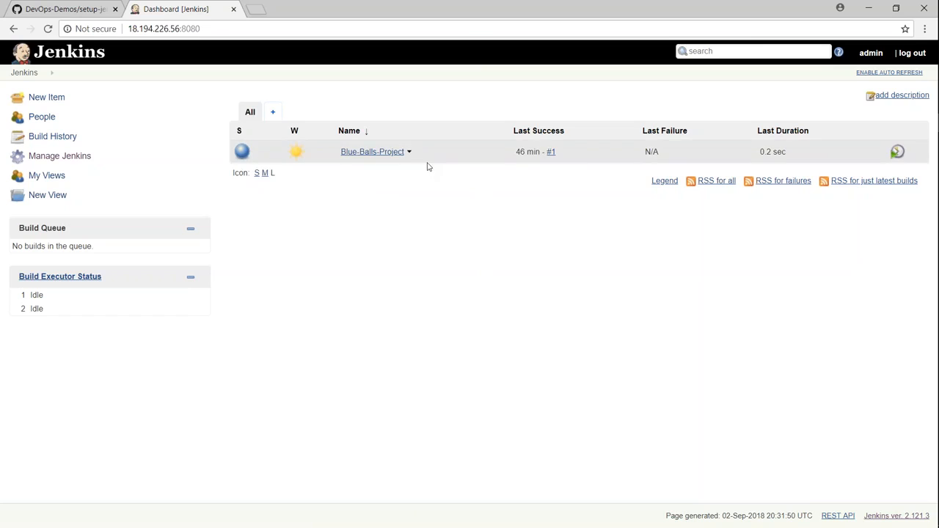
mouse_move(411, 151)
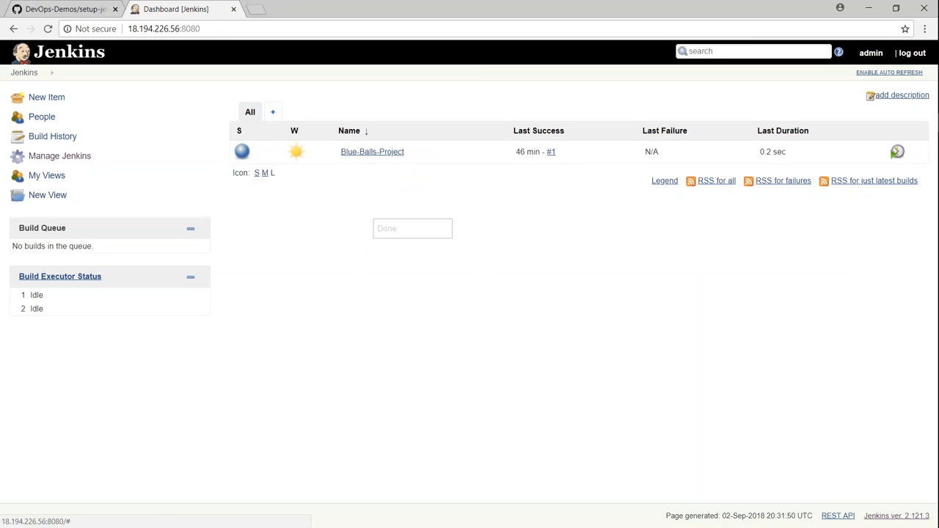
mouse_move(242, 151)
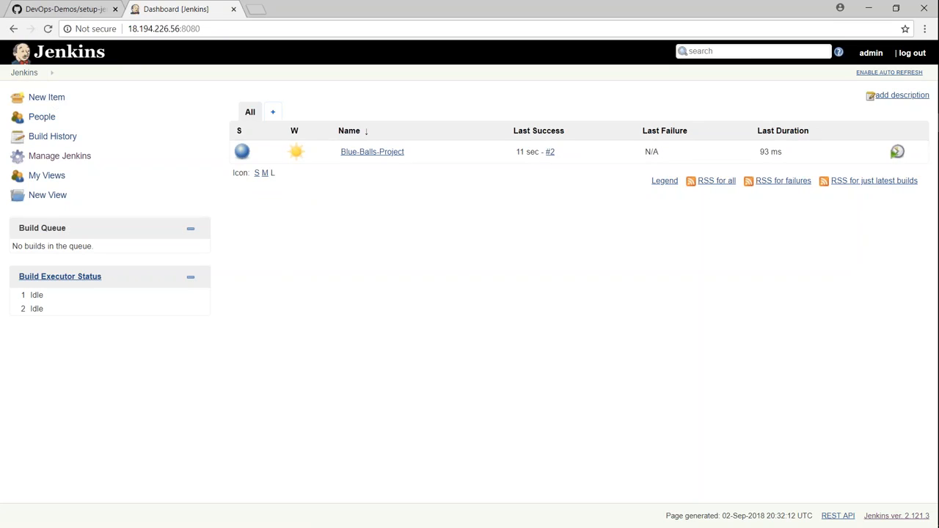
mouse_move(59, 155)
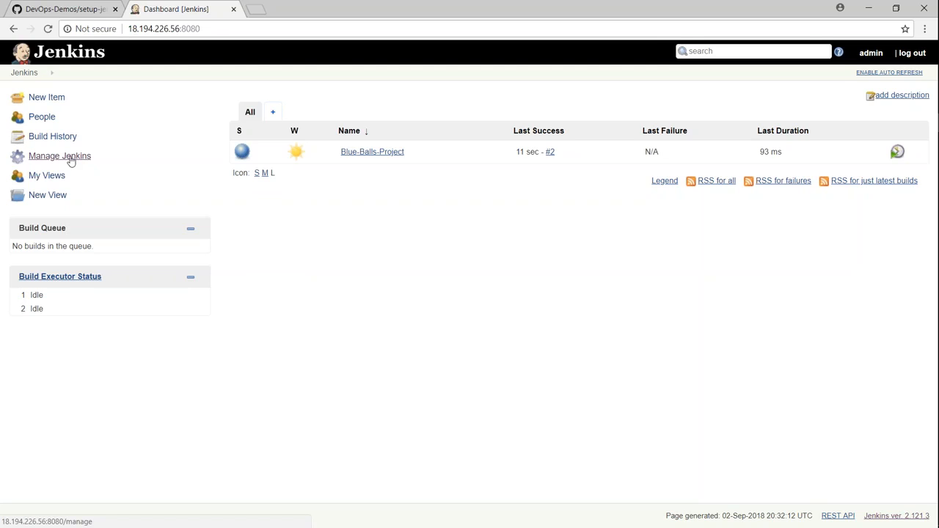
Step: Reach the Plugin Manager's Advanced settings with HTTP proxy and plugin upload options
left_click(59, 156)
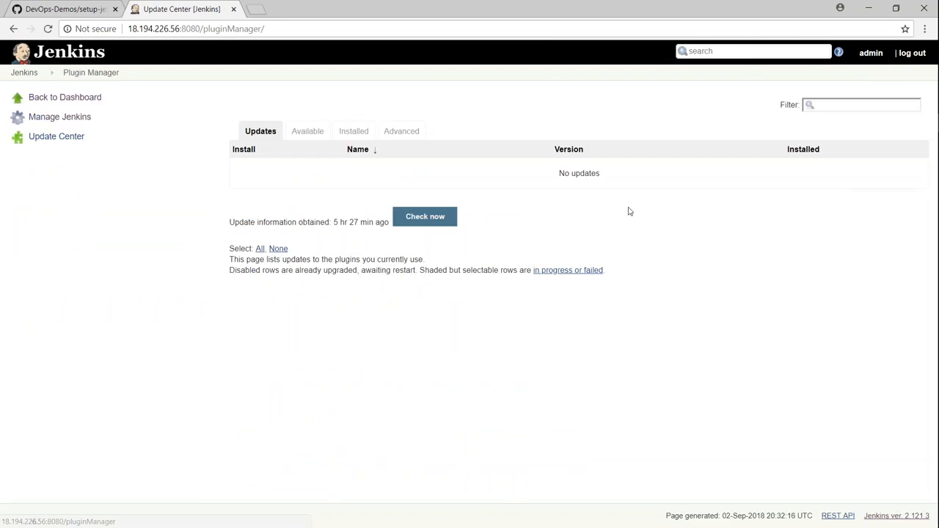
mouse_move(308, 130)
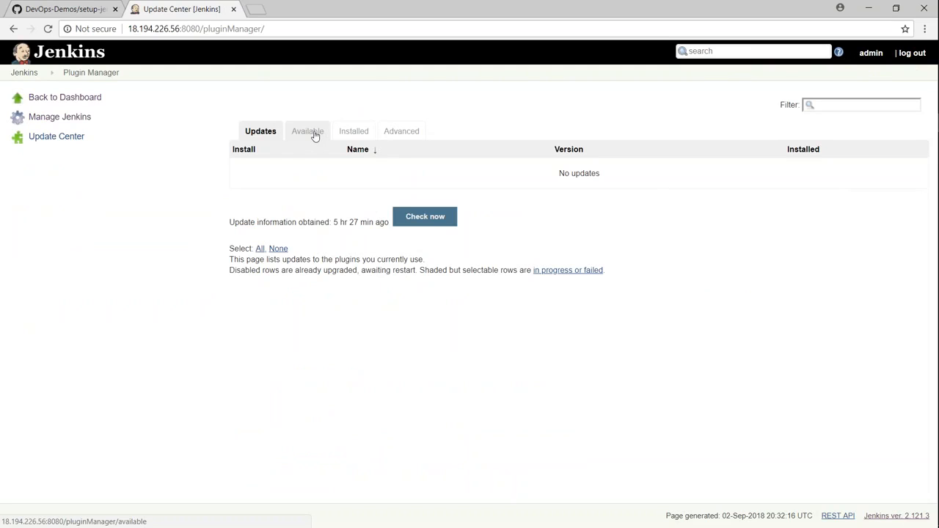
left_click(308, 130)
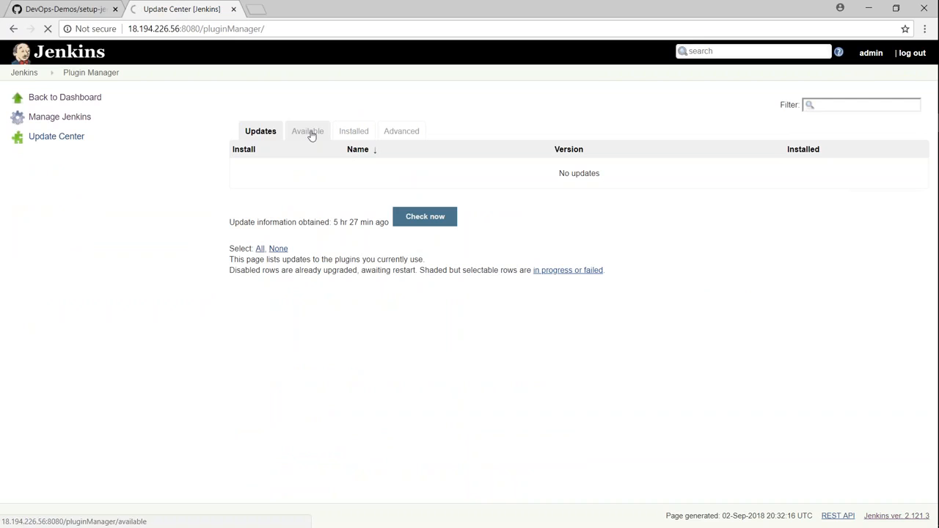
left_click(308, 131)
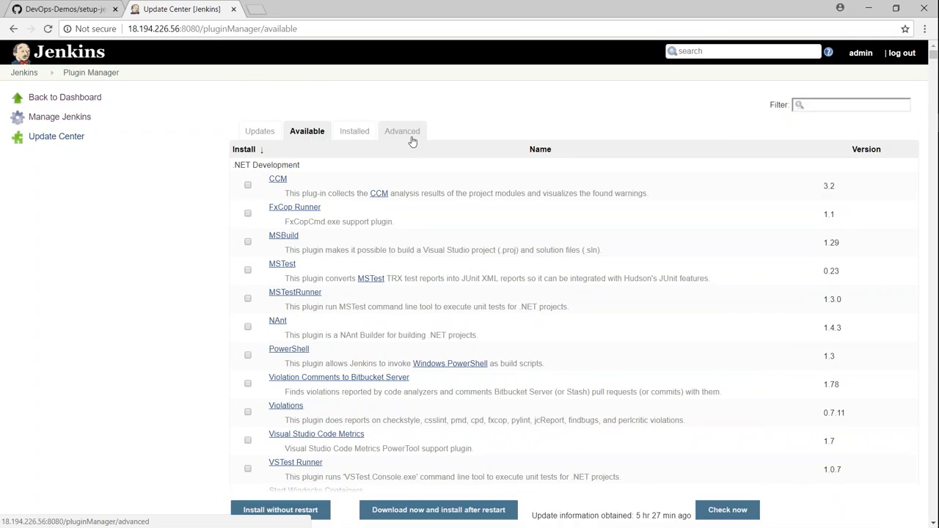
left_click(402, 130)
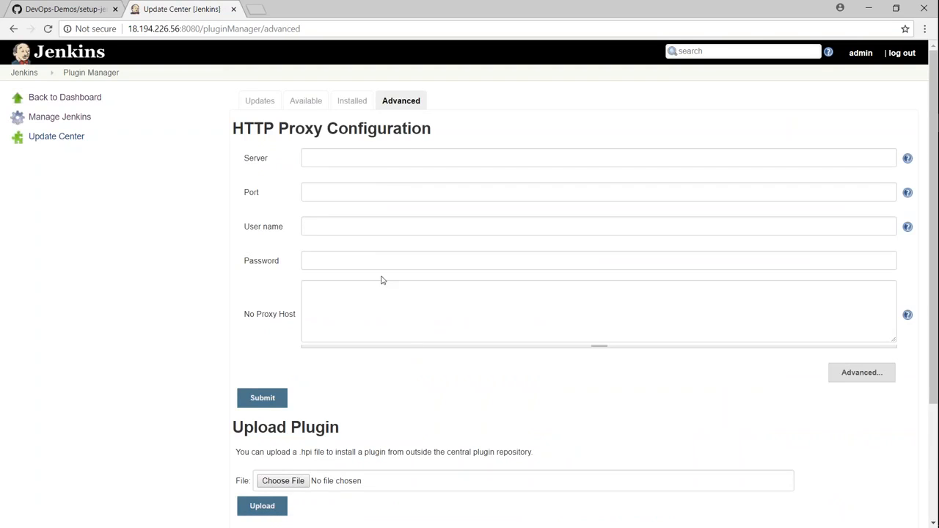
scroll("down", 3)
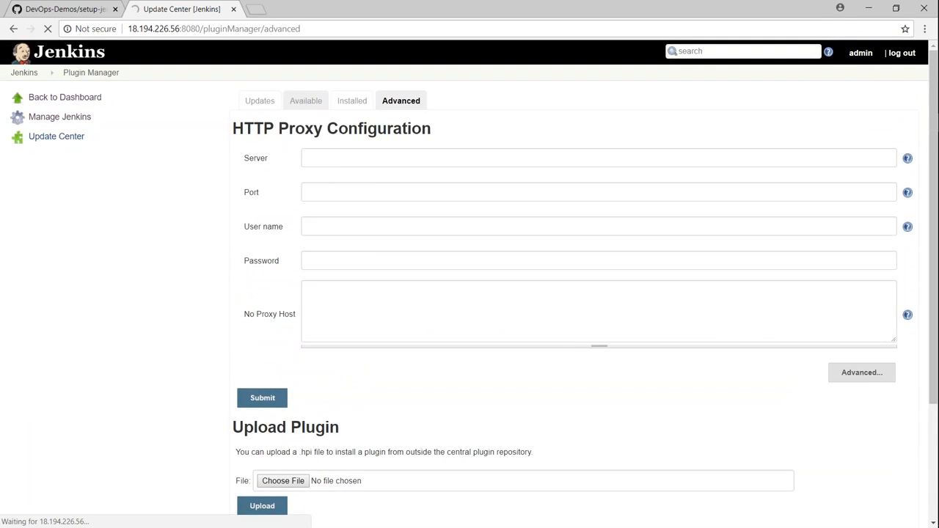
Step: Filter available plugins for 'green', select Green Balls and install it without restart
left_click(305, 100)
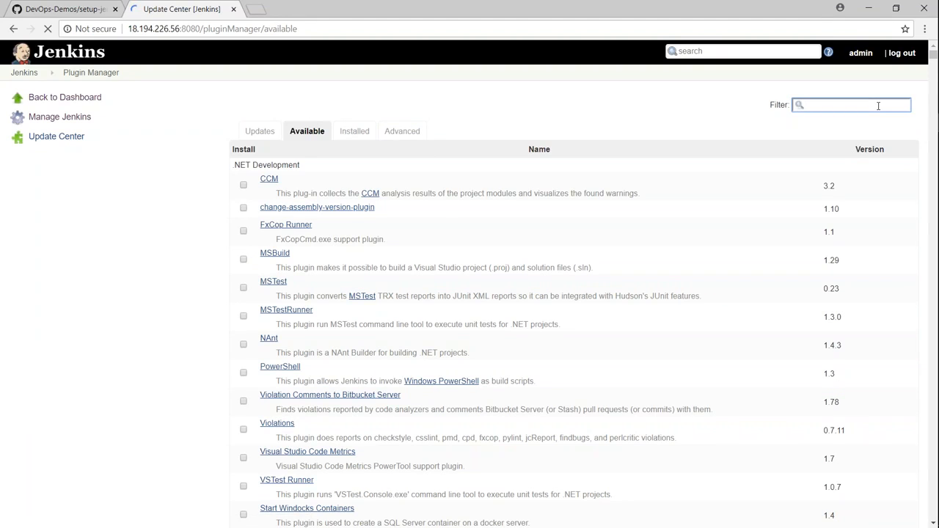
type("green")
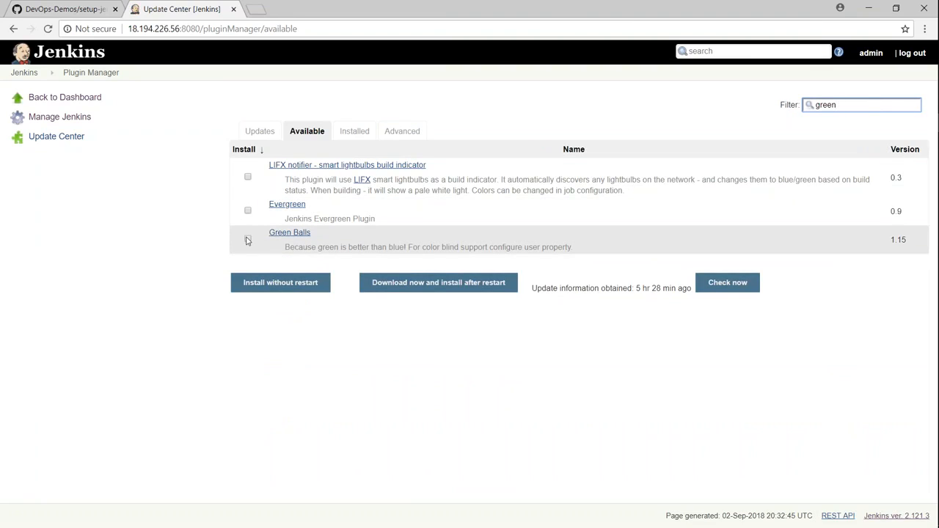
left_click(246, 239)
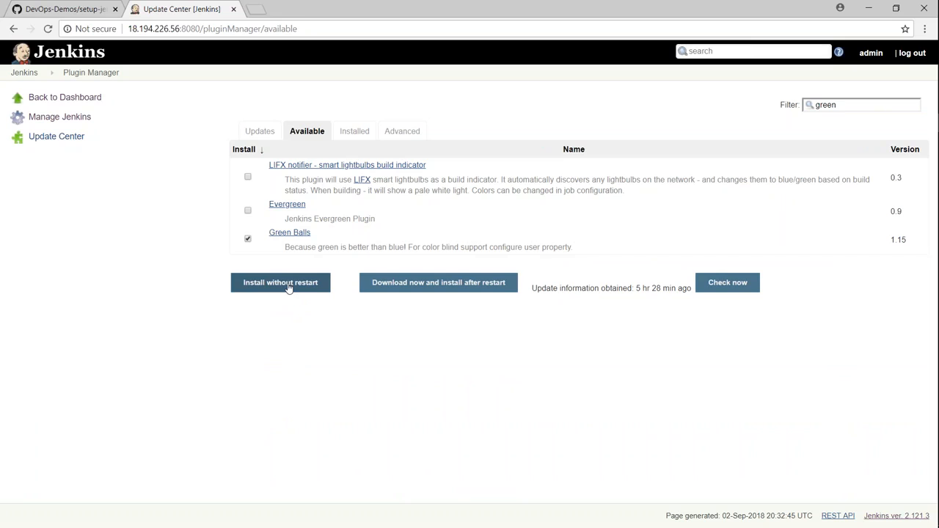
left_click(281, 281)
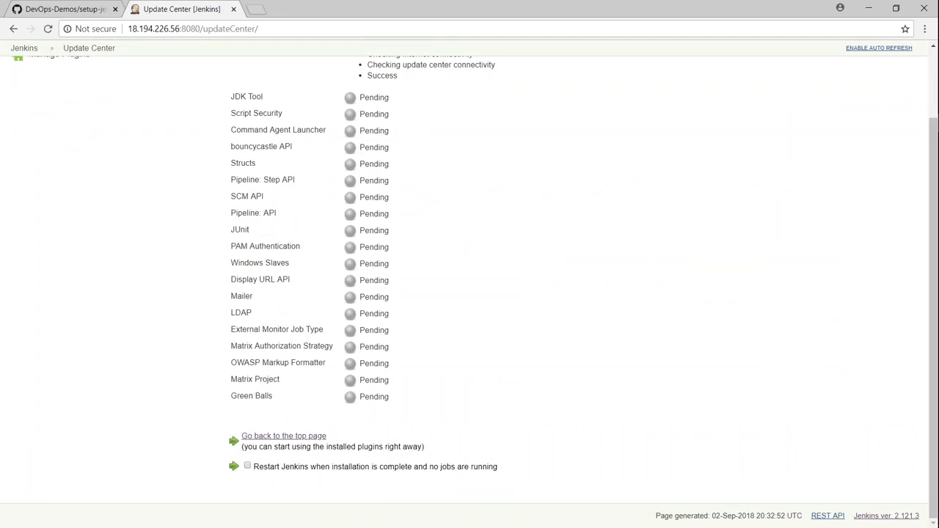
Step: Duplicate the Update Center page and view the dashboard in the copy
scroll("up", 3)
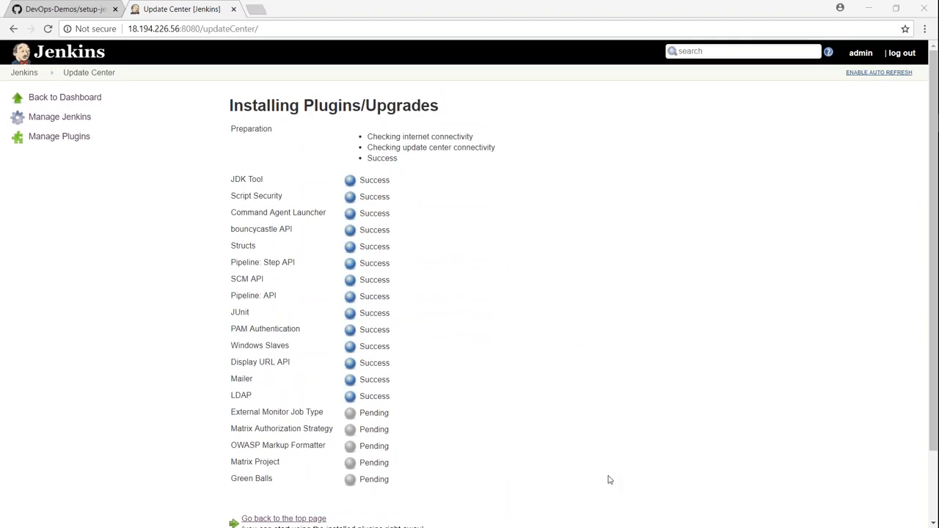
mouse_move(267, 223)
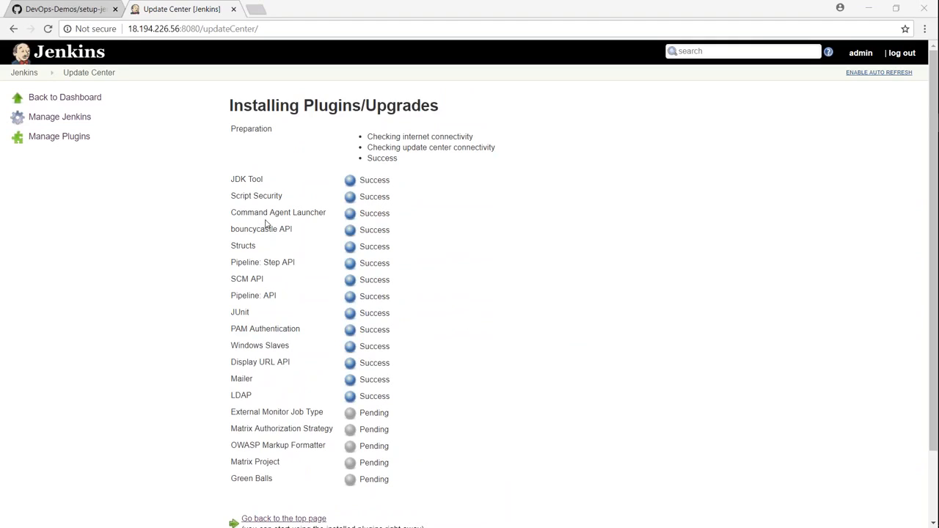
right_click(182, 9)
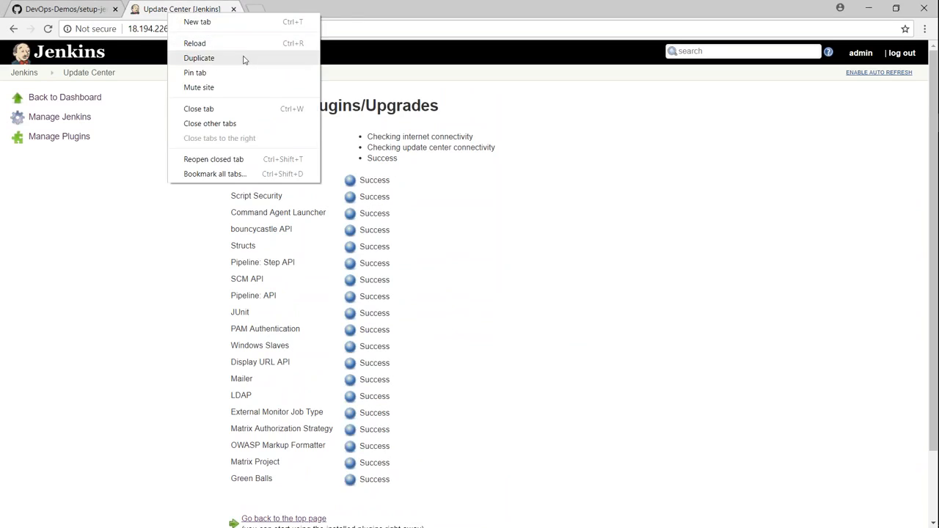
left_click(198, 58)
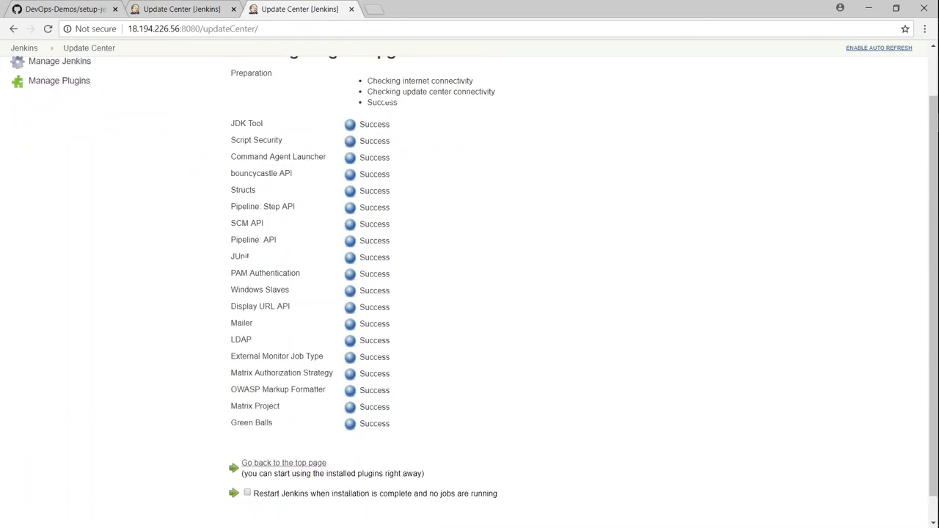
scroll("up", 3)
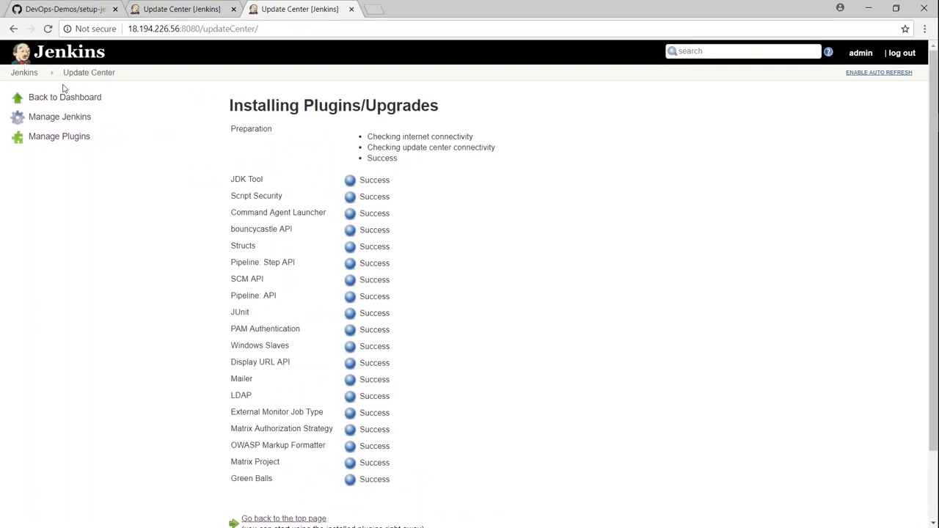
left_click(64, 97)
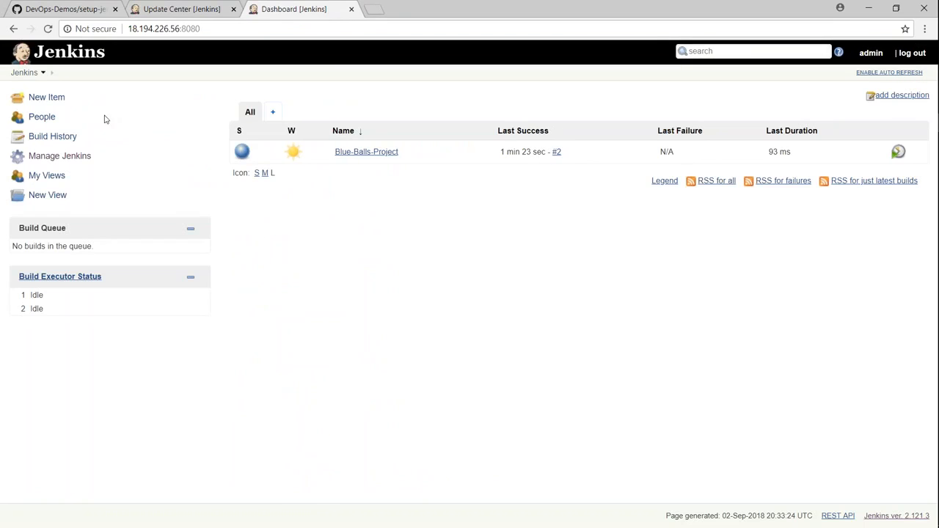
Step: Back on the Installing Plugins page, enable restarting Jenkins once installs finish and jobs are idle
left_click(182, 9)
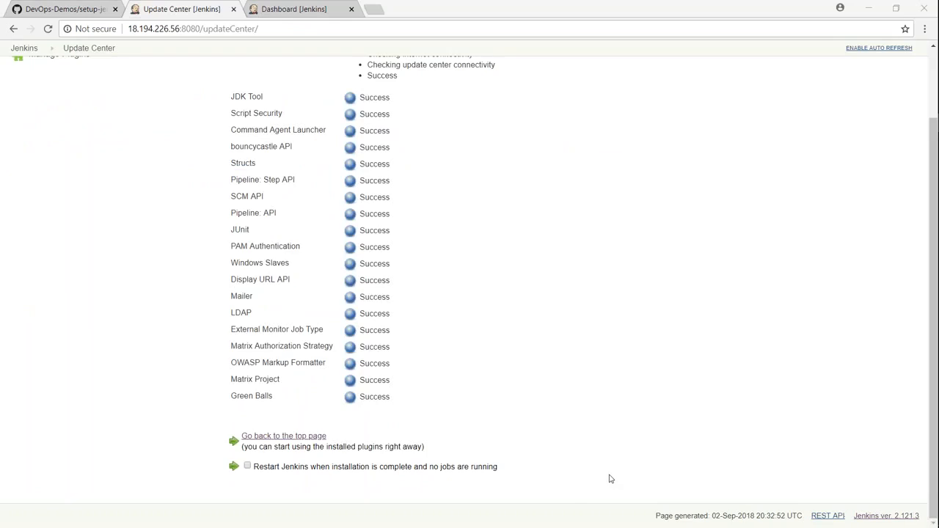
mouse_move(256, 473)
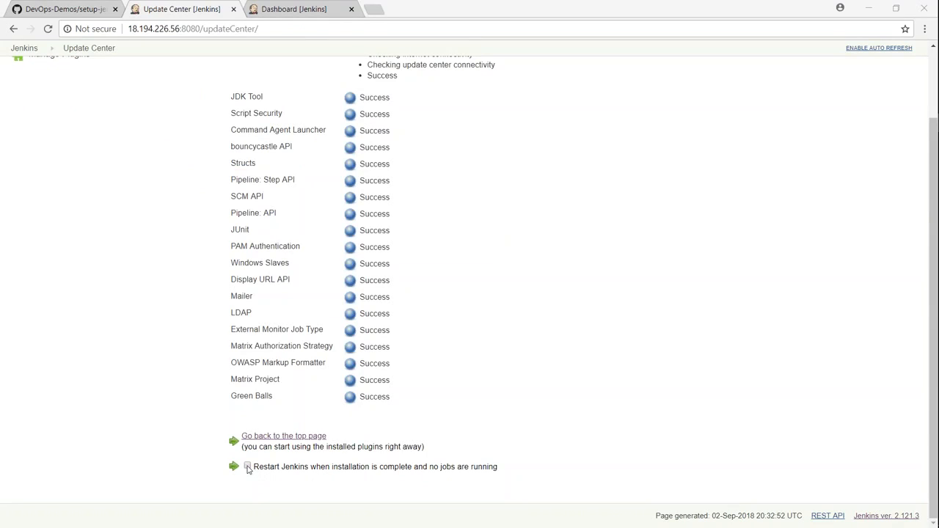
left_click(248, 466)
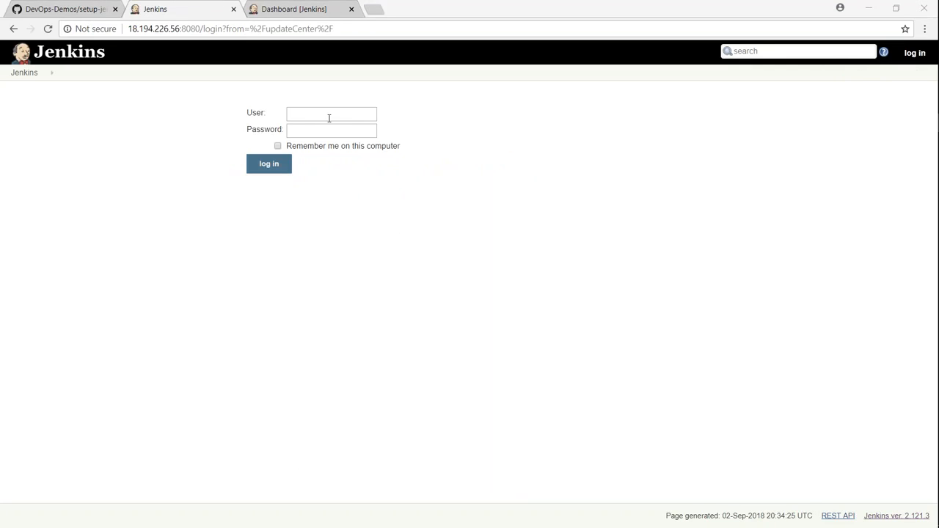
Step: Sign in as admin with 'Remember me' enabled and go back to the dashboard
type("admin")
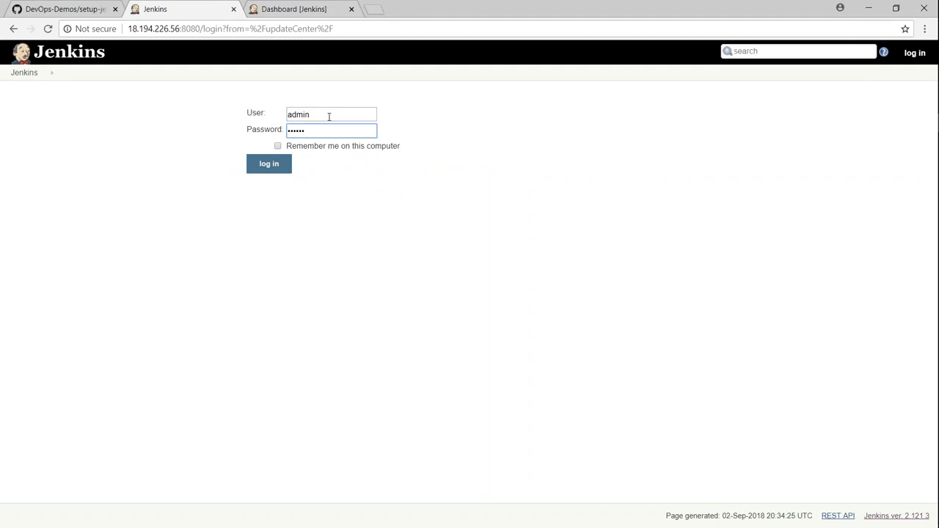
left_click(269, 164)
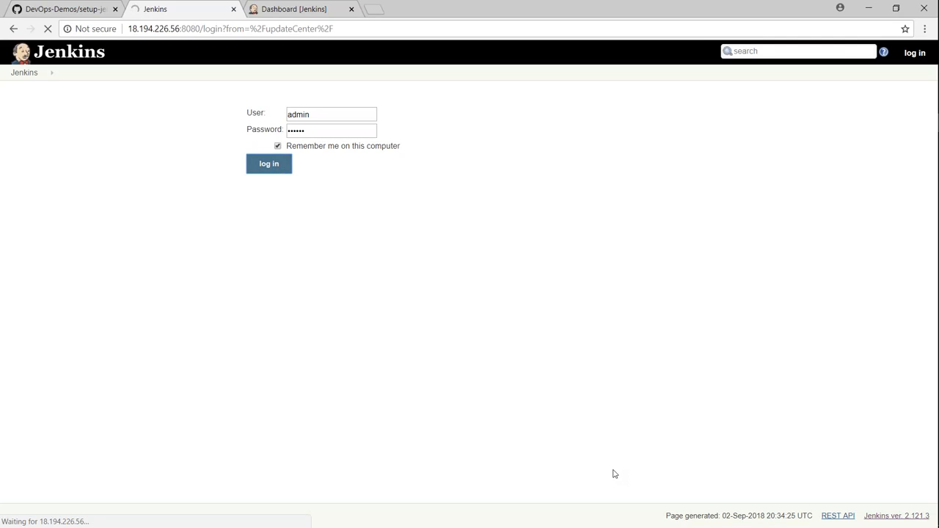
left_click(269, 163)
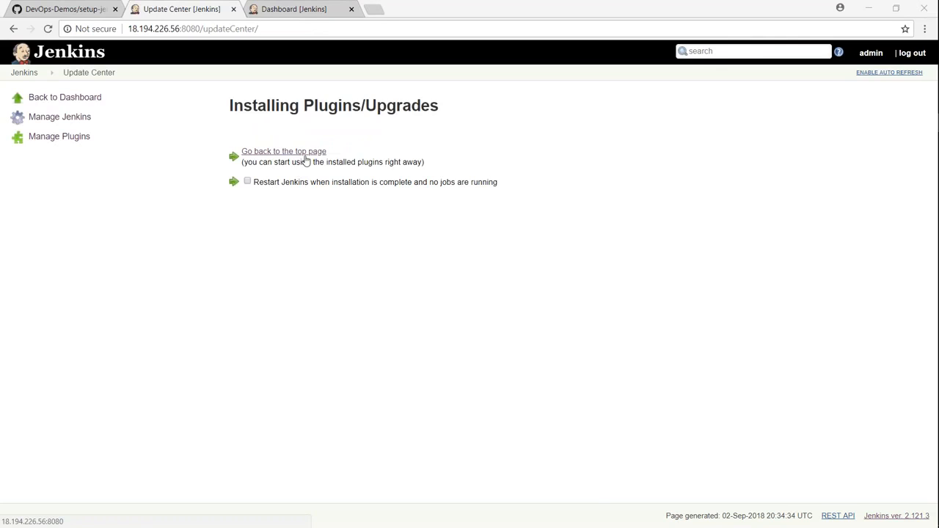
left_click(283, 151)
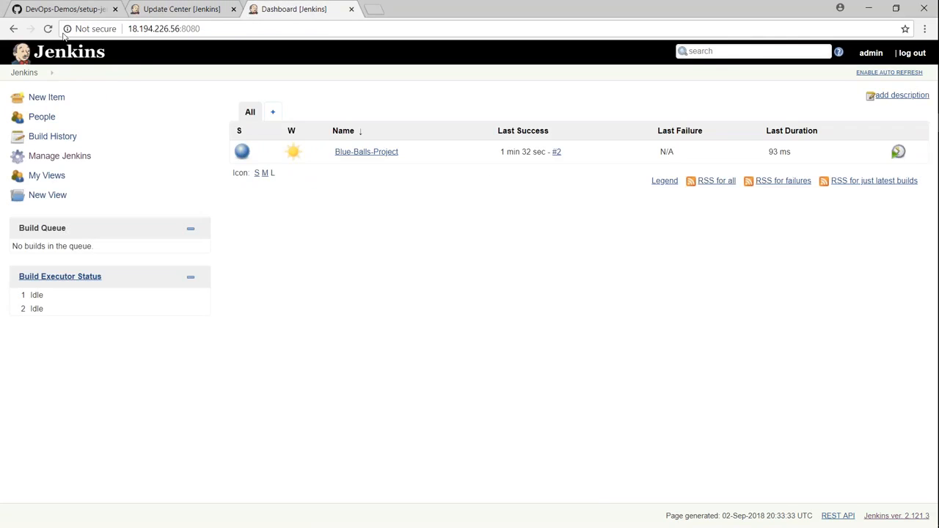
Step: Schedule build #3 of Blue-Balls-Project so its success shows a green ball
left_click(47, 30)
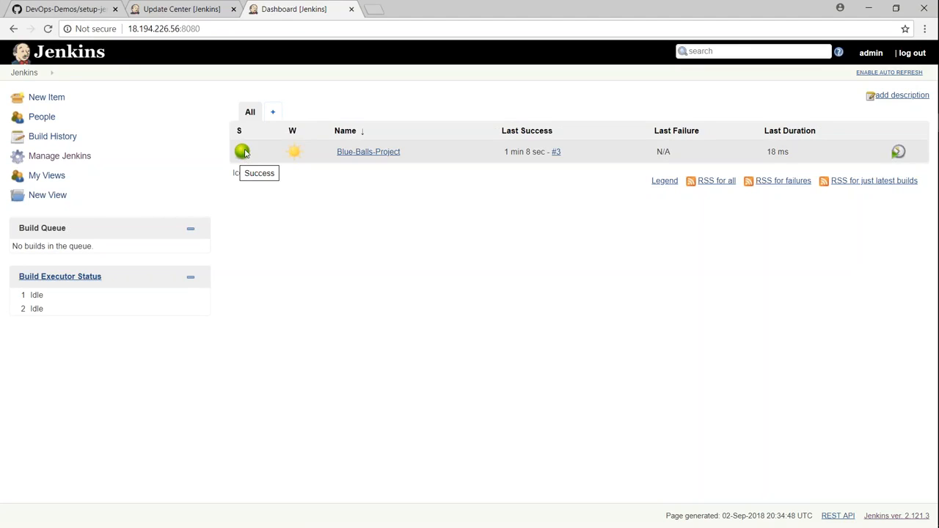
mouse_move(218, 79)
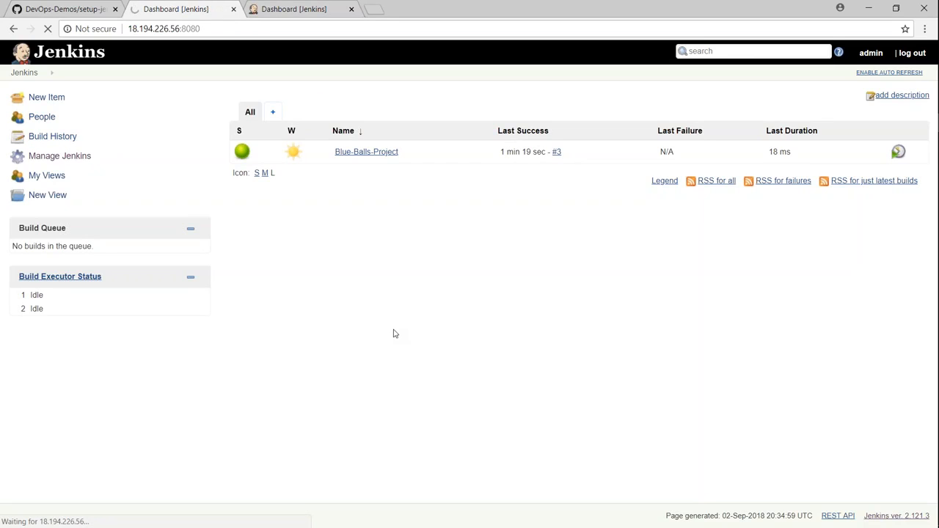
Step: Reach the Available plugins list via Manage Jenkins > Manage Plugins and focus the Filter box
left_click(59, 155)
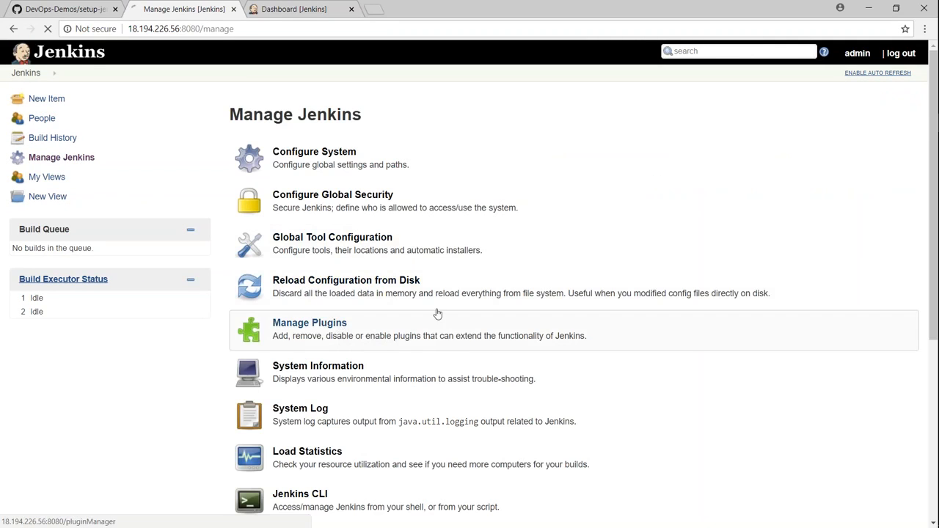
left_click(308, 323)
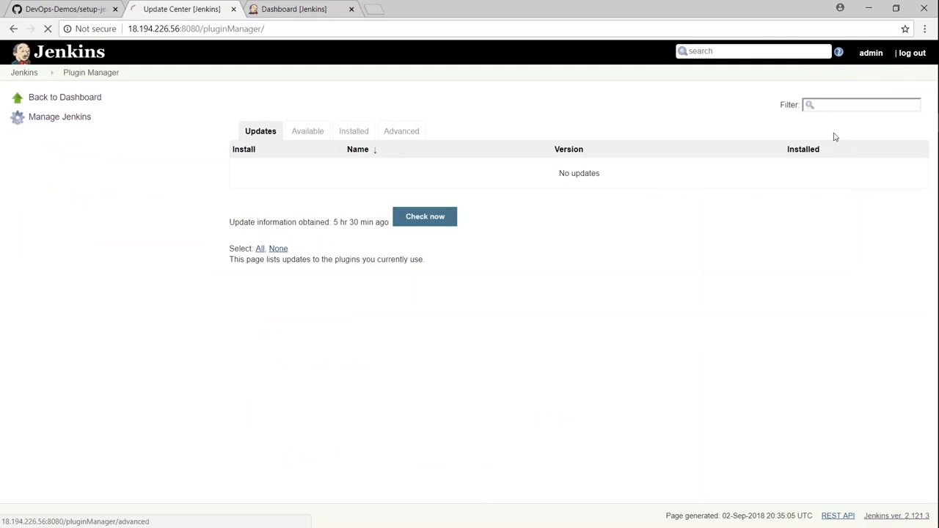
left_click(306, 130)
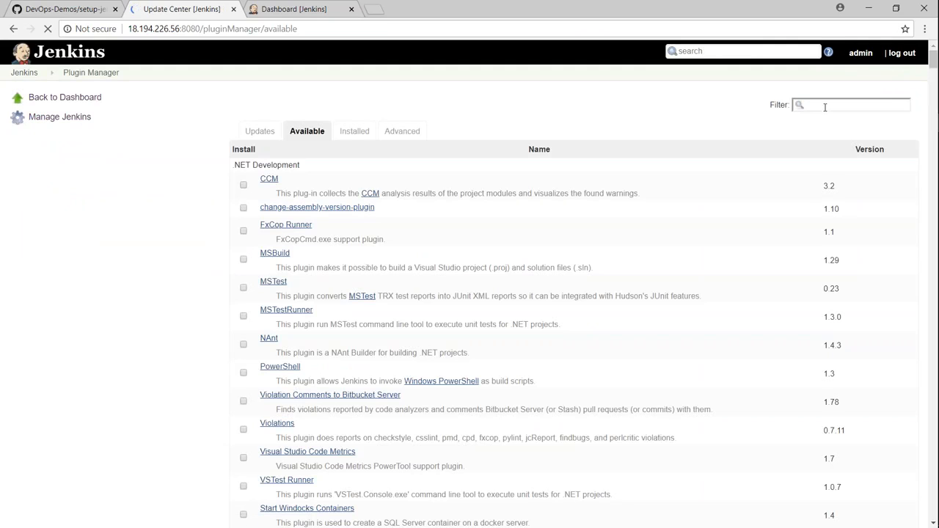
left_click(851, 106)
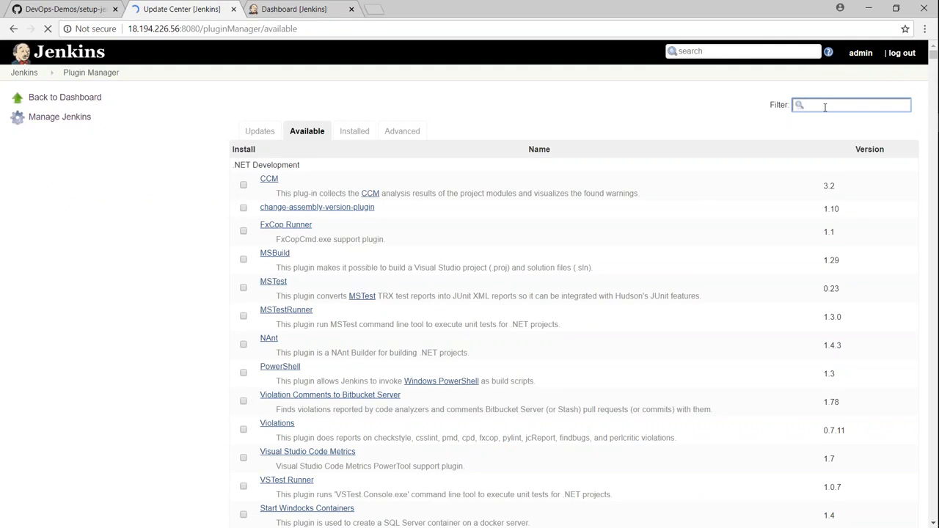
Step: Filter available plugins for 'git' and select the GitHub plugin
type("git")
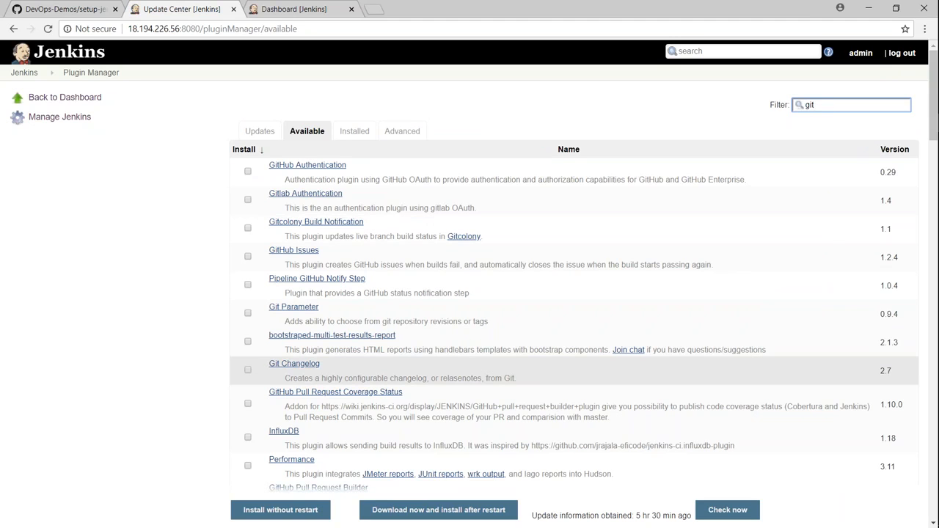
scroll("down", 3)
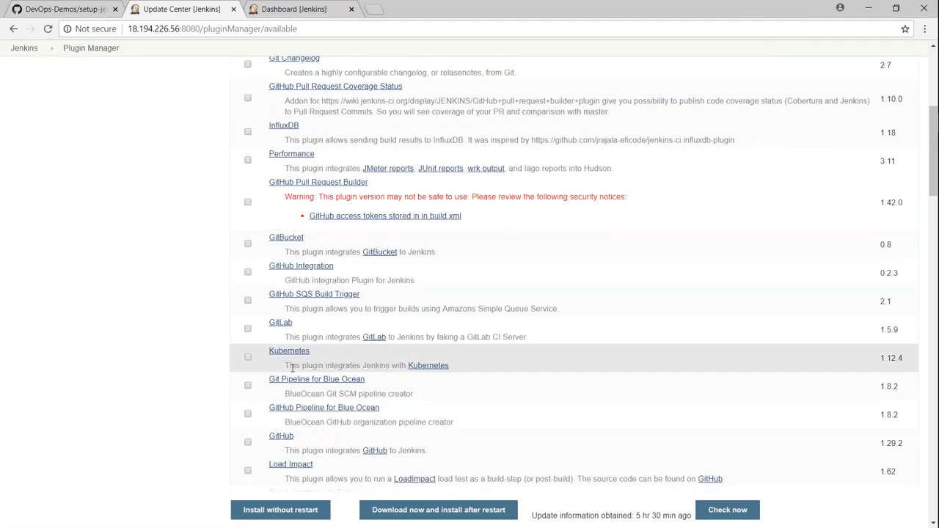
mouse_move(250, 399)
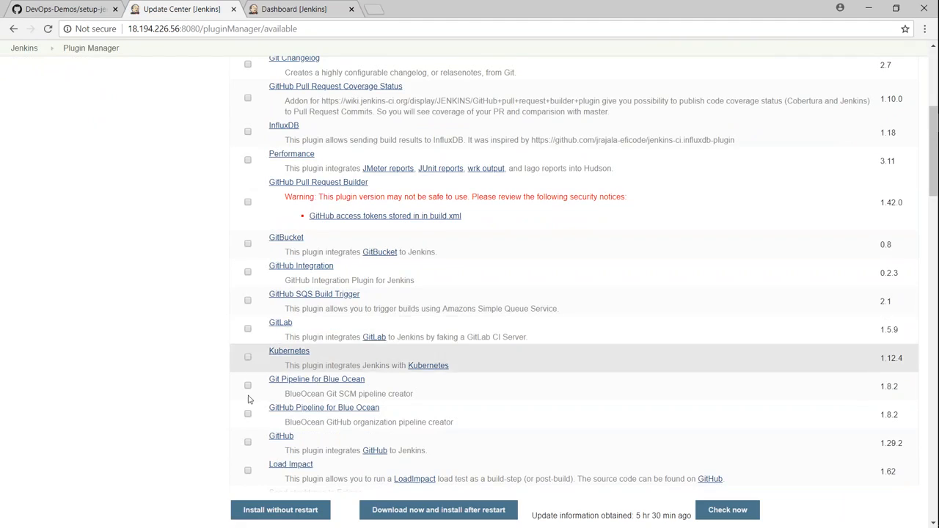
left_click(248, 443)
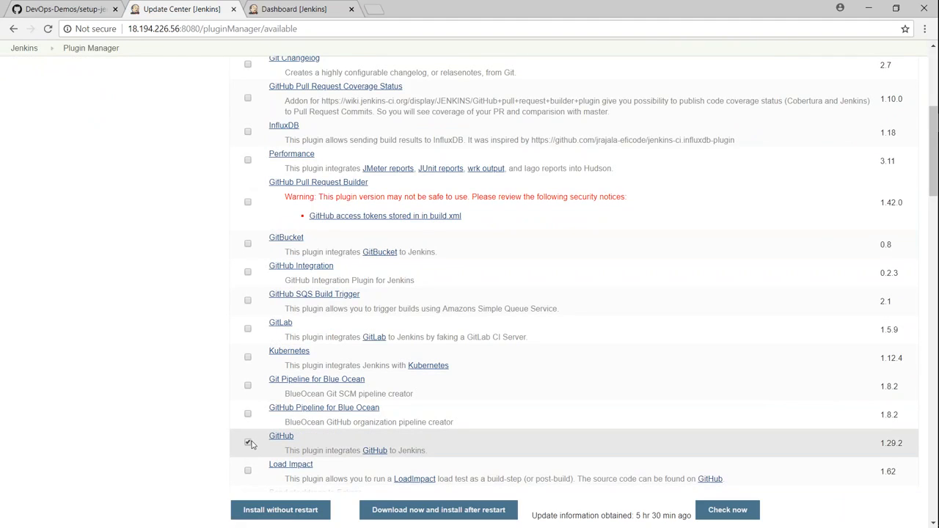
left_click(248, 443)
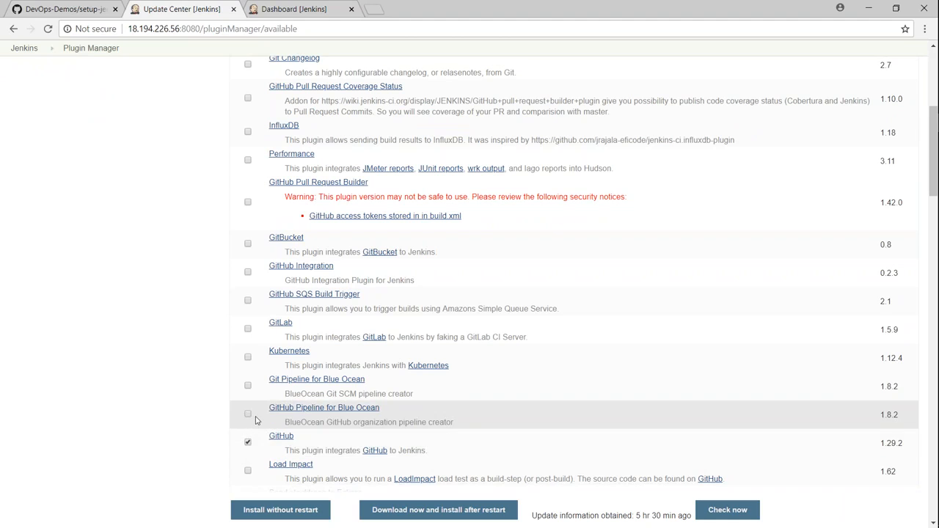
Step: Scroll the filtered list and select the Git client plugin as well
scroll("down", 3)
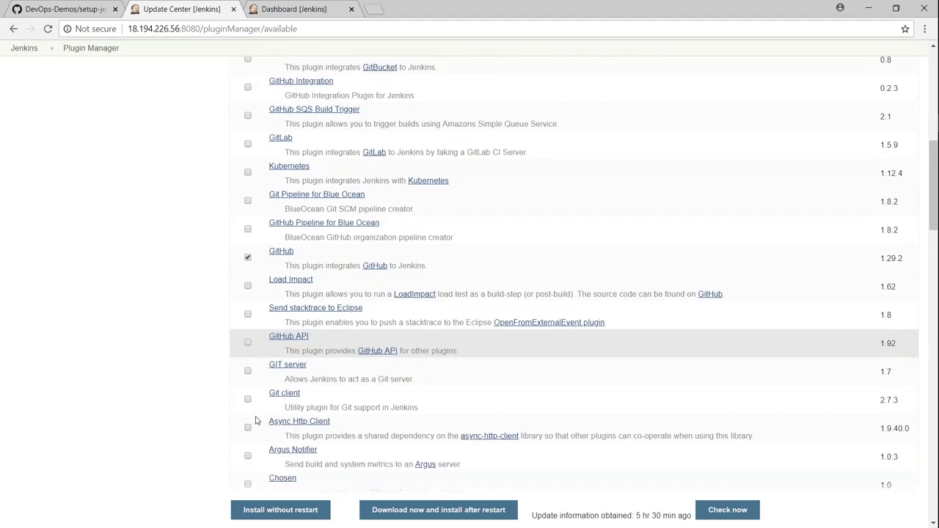
scroll("down", 3)
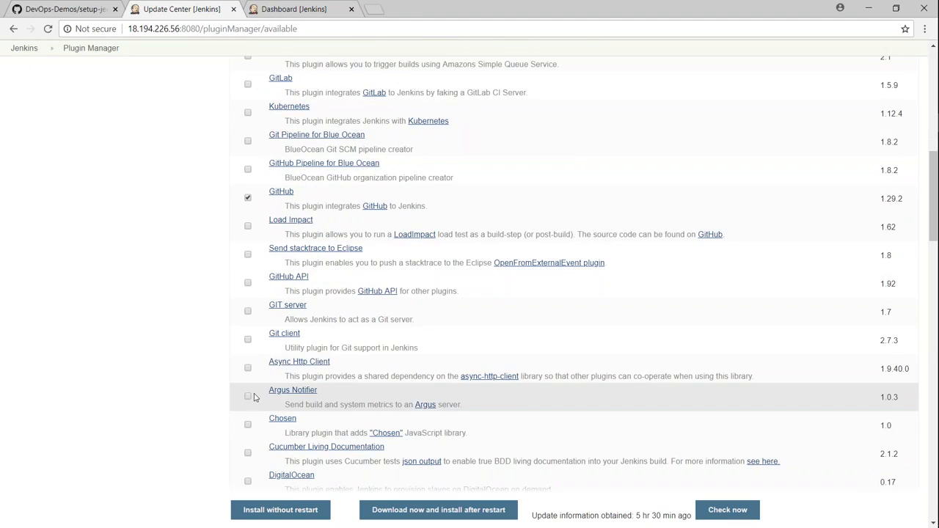
scroll("down", 3)
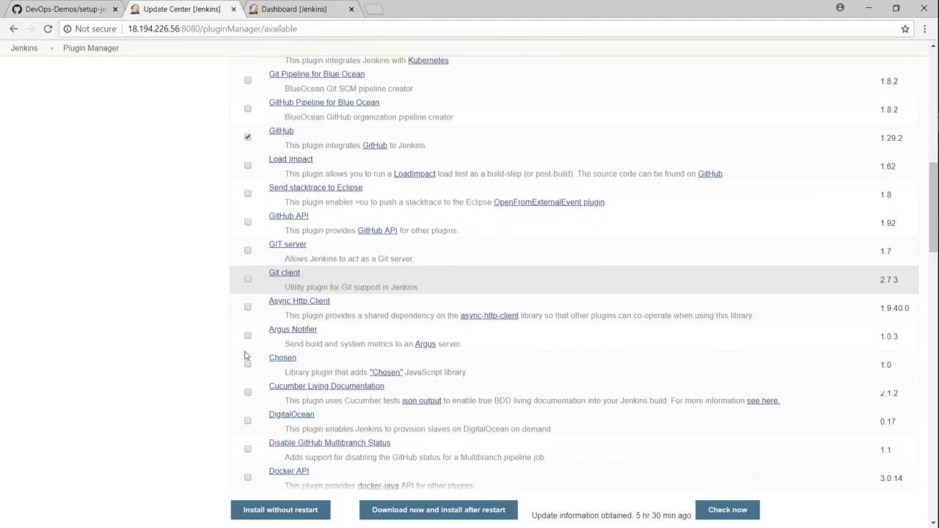
scroll("up", 3)
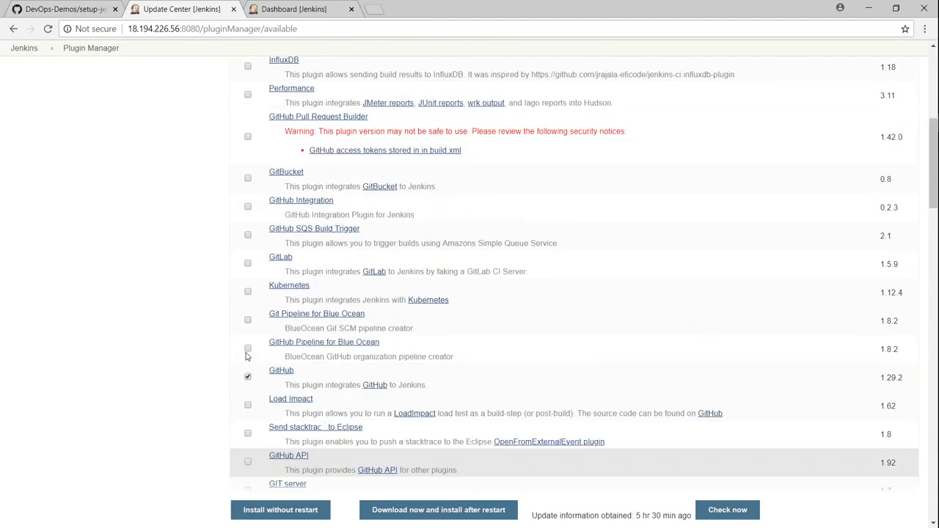
scroll("up", 3)
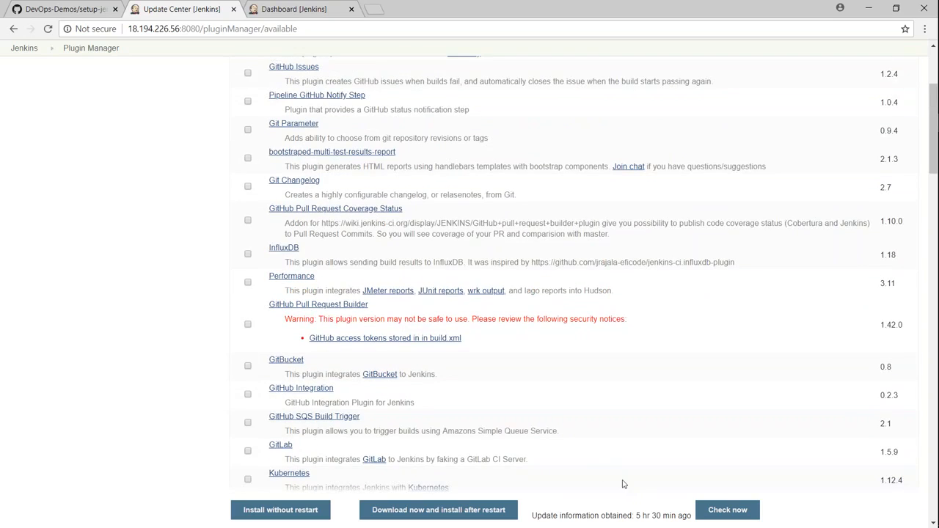
scroll("down", 3)
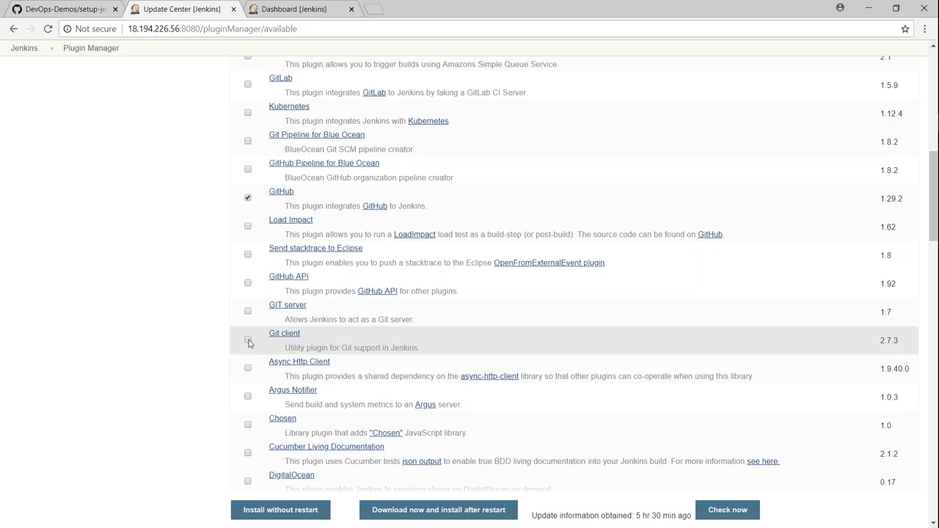
left_click(246, 338)
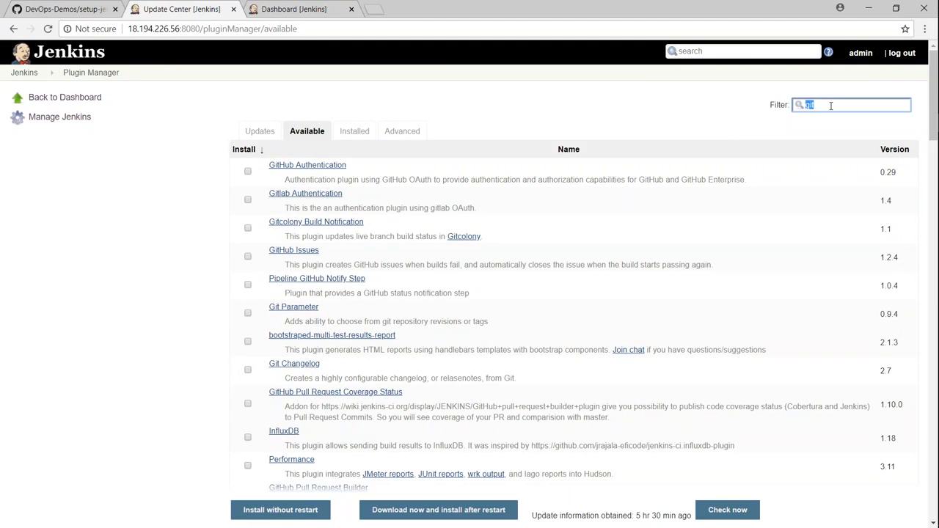
Step: Filter the available plugins for Blue Ocean and Kubernetes-related entries
type("blu")
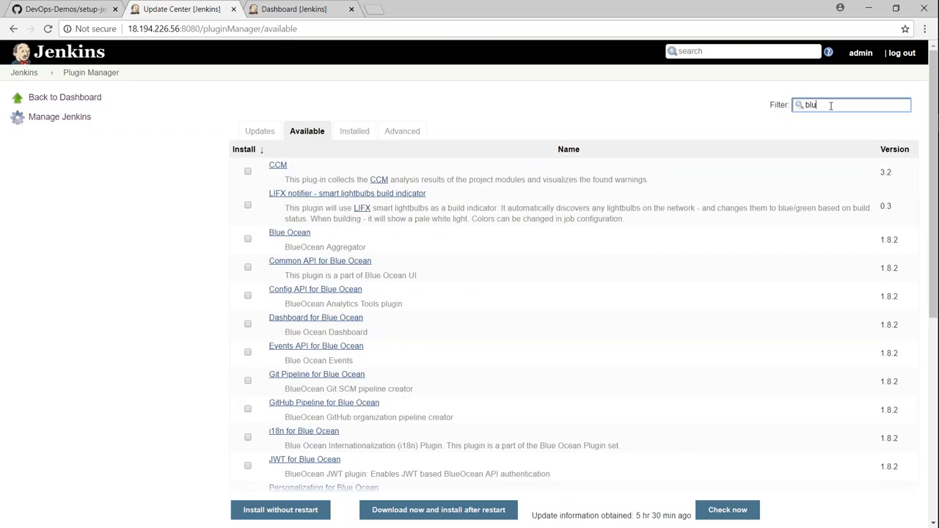
type("c")
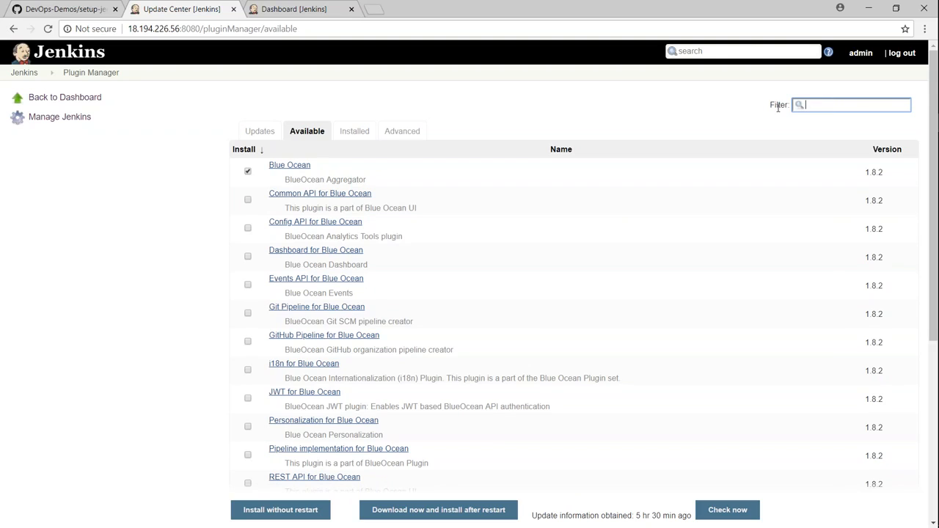
type("ku")
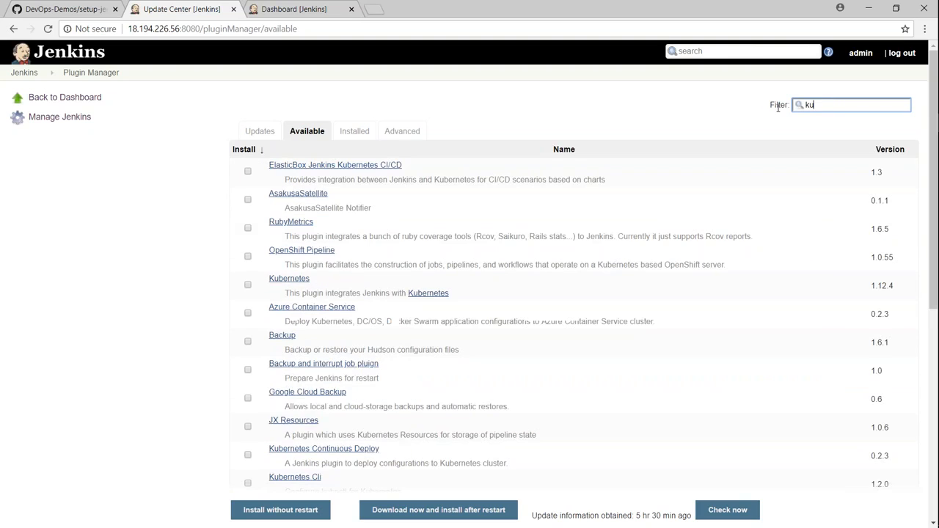
type("ber")
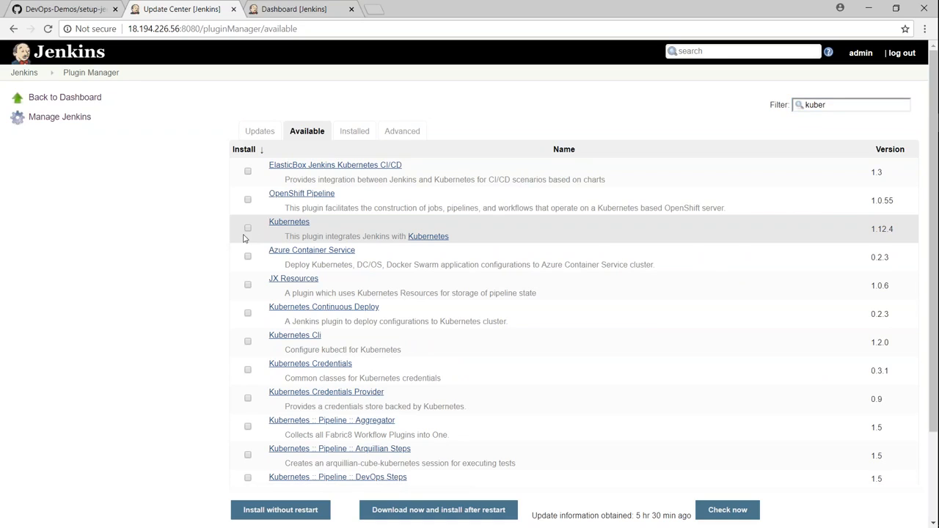
Step: Replace the filter with 'monitoring' and select the Monitoring plugin
triple_click(851, 104)
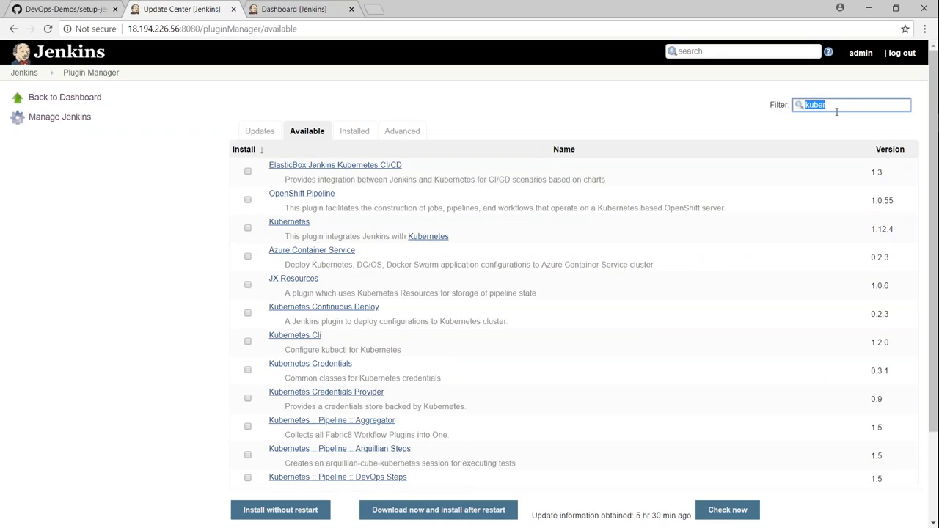
type("m")
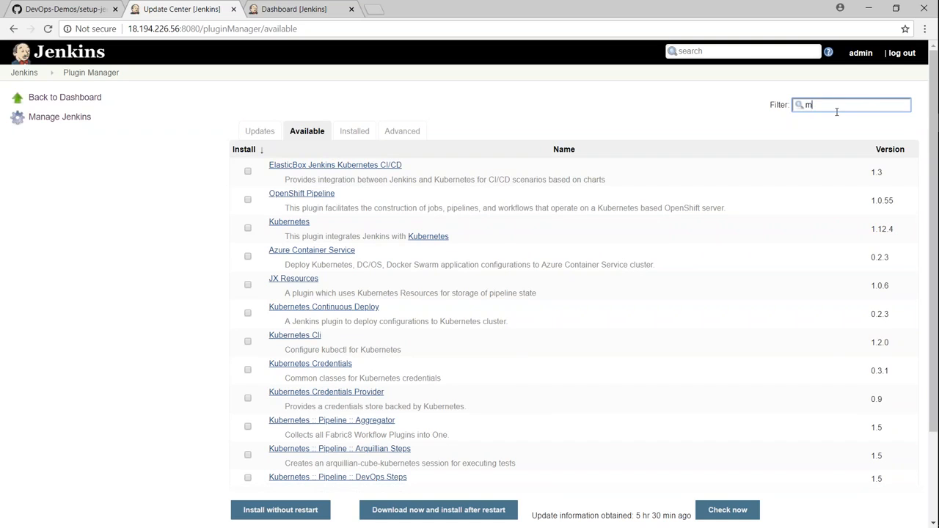
type("onitorin")
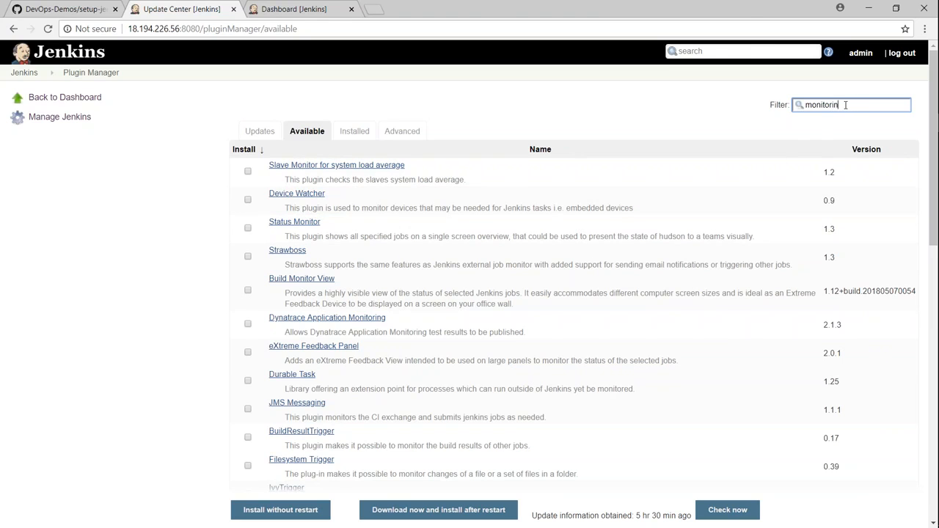
type("g")
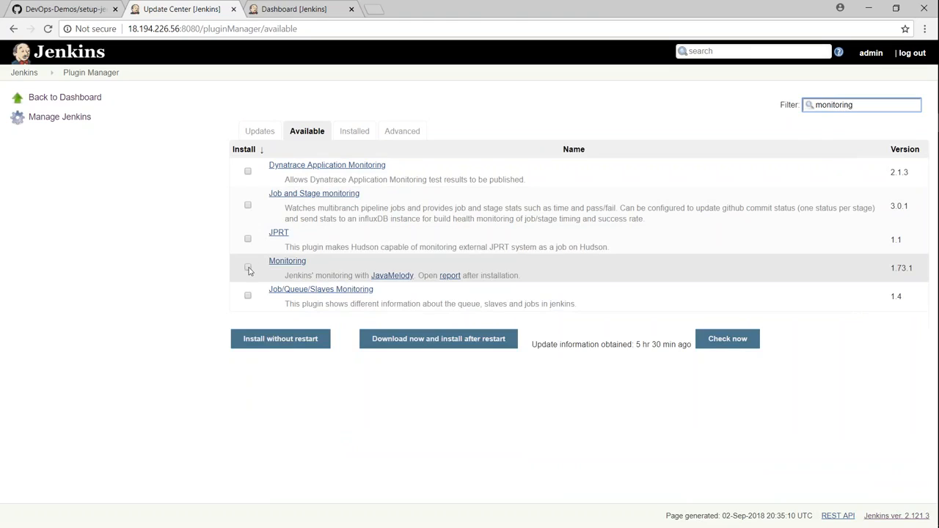
left_click(247, 267)
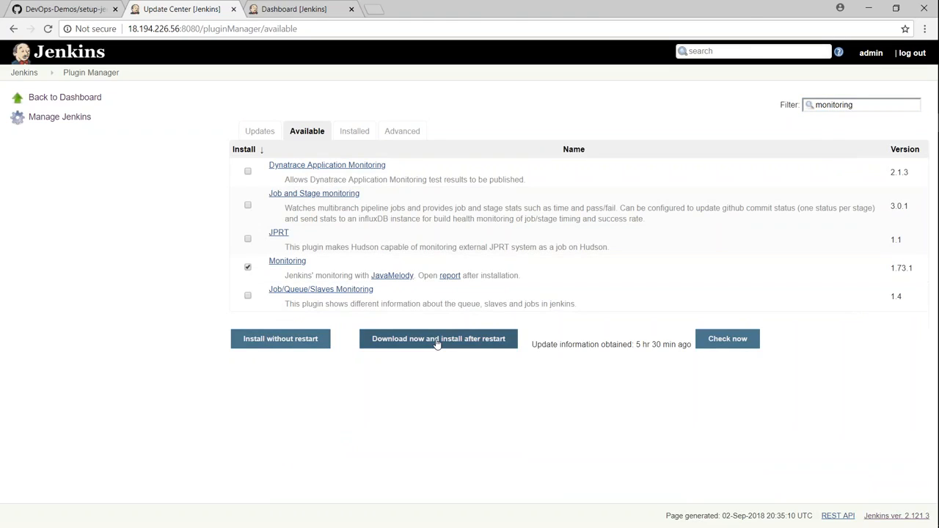
Step: Download and install the selected plugins after restart, restarting Jenkins when installation completes
left_click(437, 337)
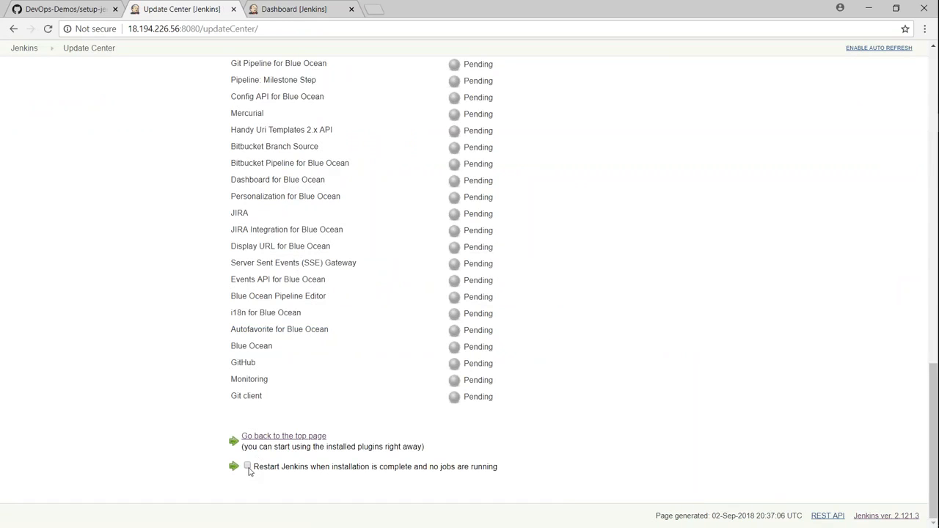
left_click(247, 467)
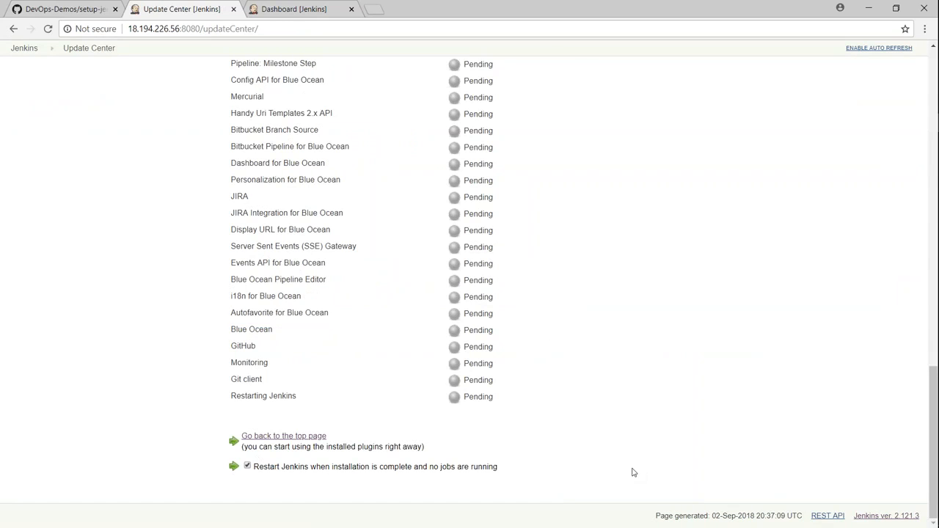
left_click(283, 436)
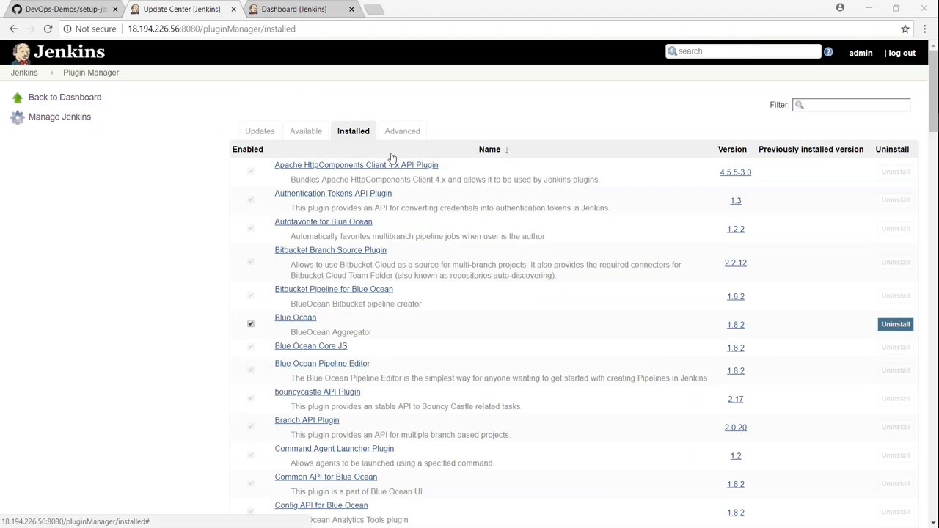
mouse_move(352, 130)
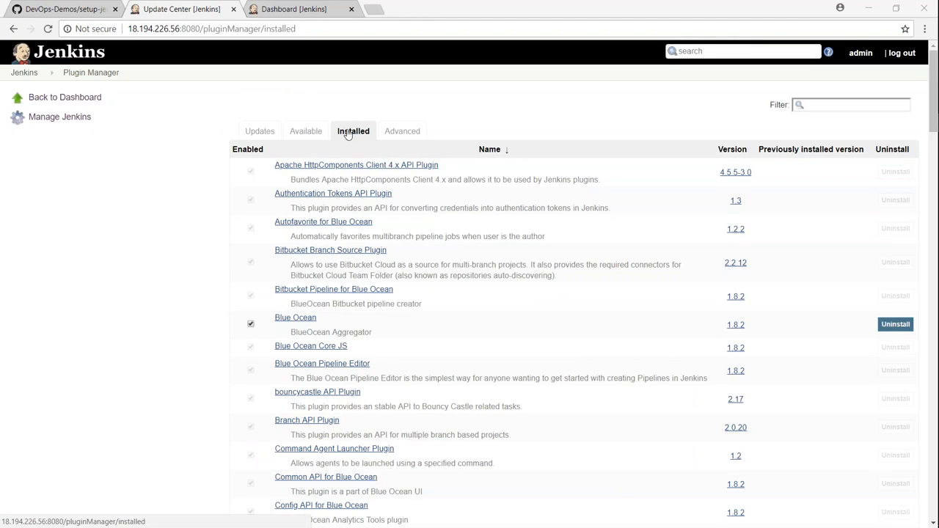
Step: Confirm Blue Ocean in the Installed plugins list, then return to the Jenkins dashboard
scroll("down", 3)
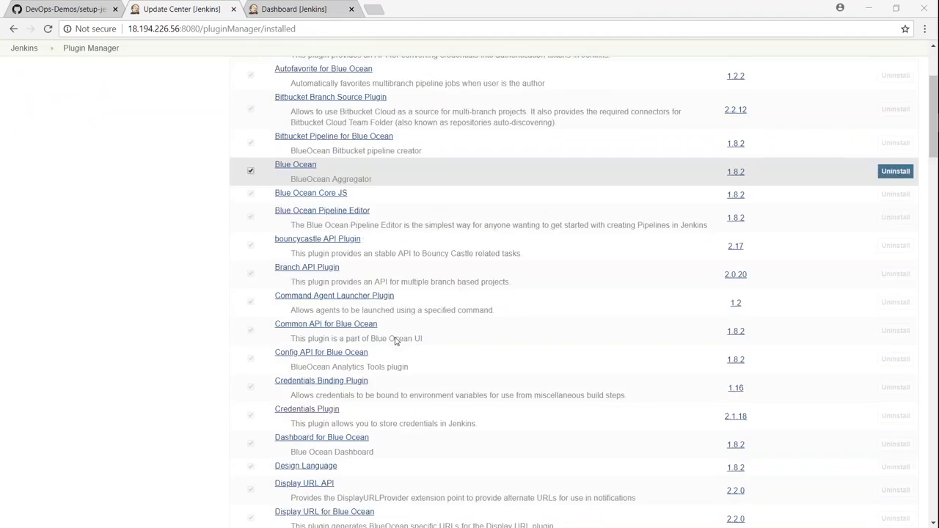
scroll("up", 3)
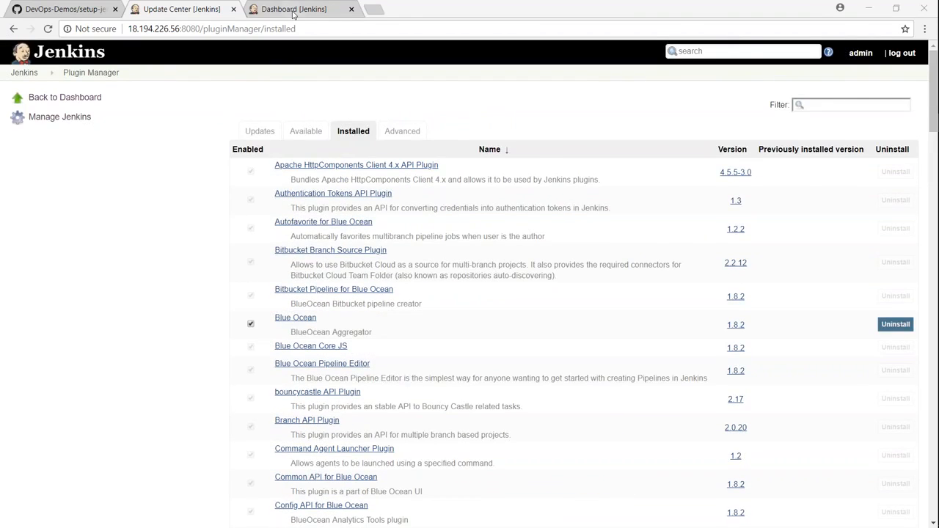
left_click(293, 9)
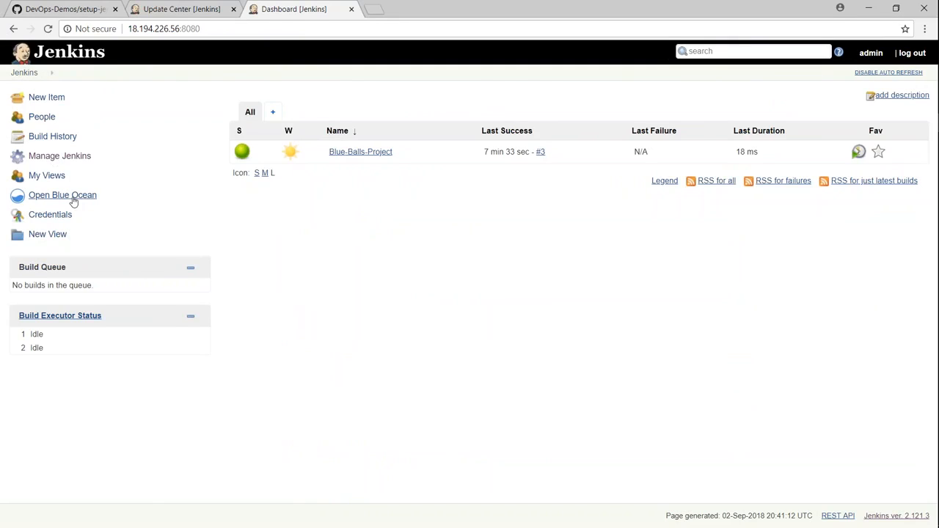
Step: View Blue-Balls-Project's three successful runs in Blue Ocean and open its configuration
left_click(62, 194)
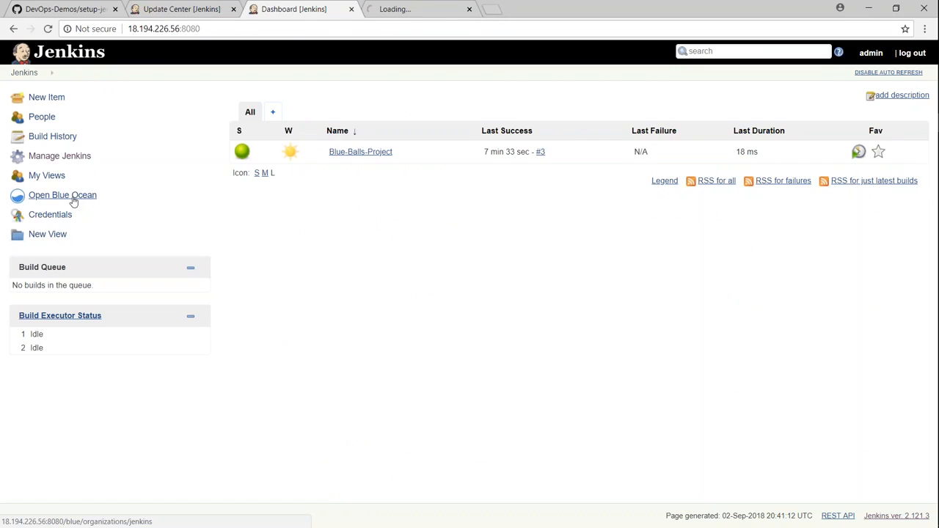
left_click(62, 193)
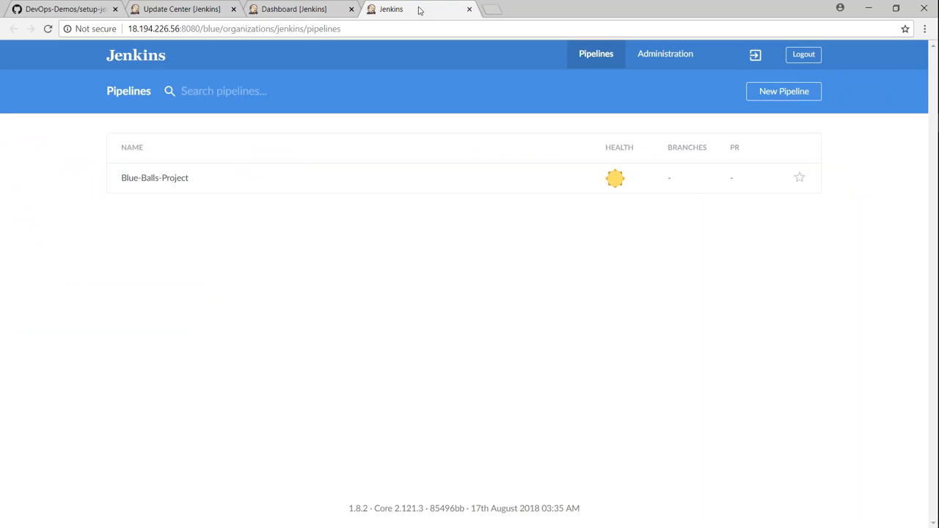
left_click(156, 178)
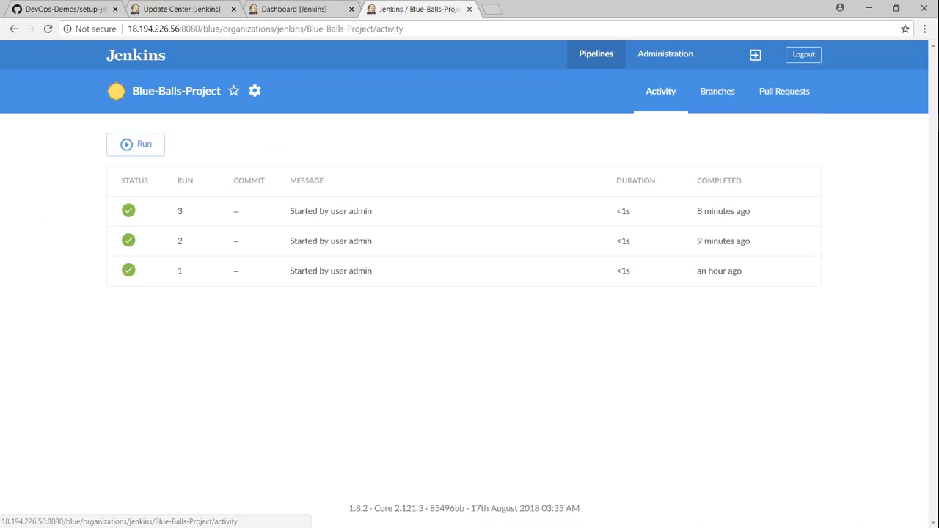
mouse_move(182, 191)
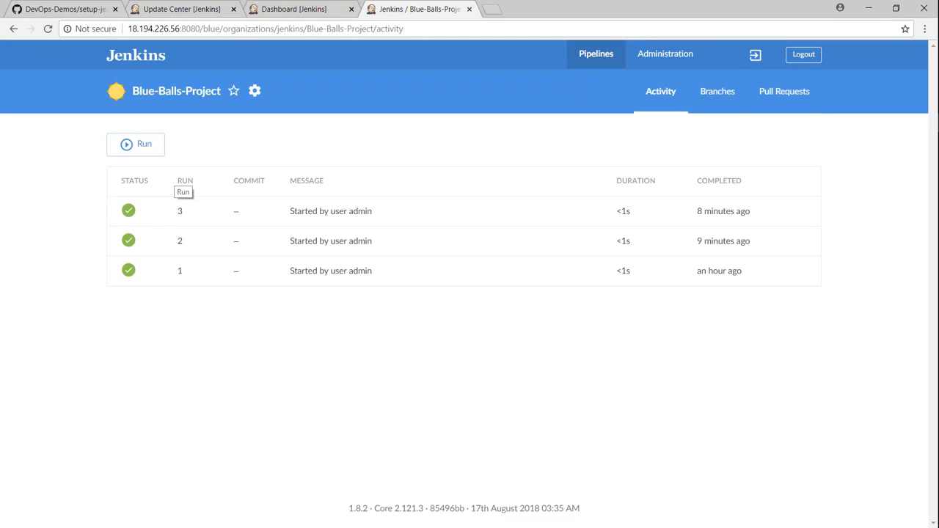
mouse_move(255, 91)
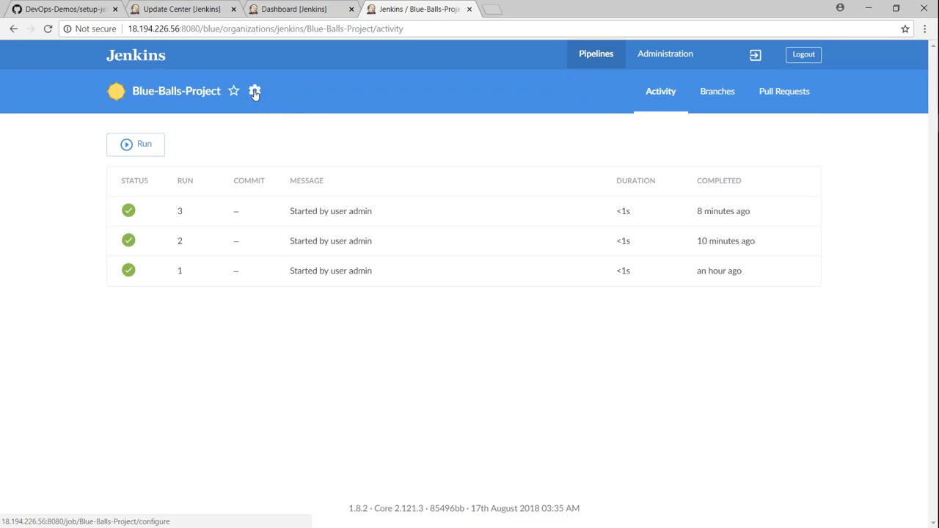
left_click(256, 91)
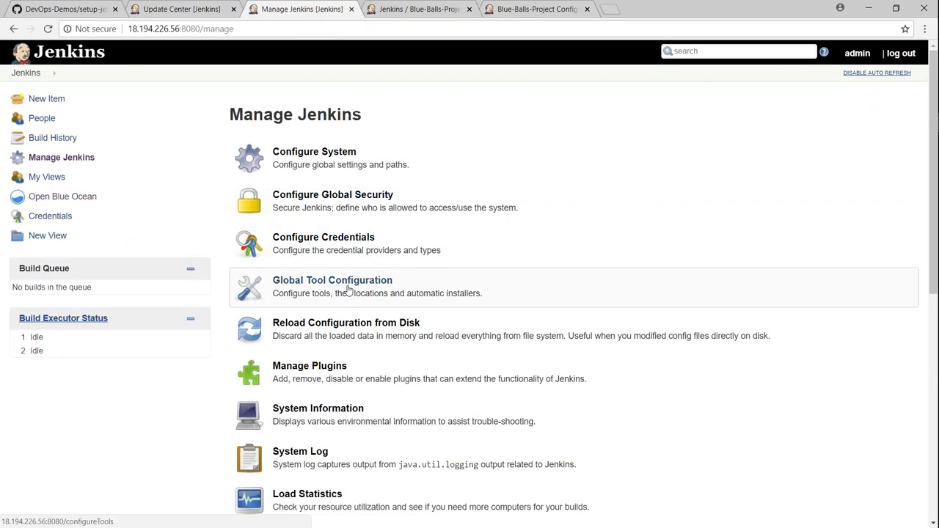
Step: Review the Git installation in Global Tool Configuration, then return to the GitHub plugin guide
left_click(332, 279)
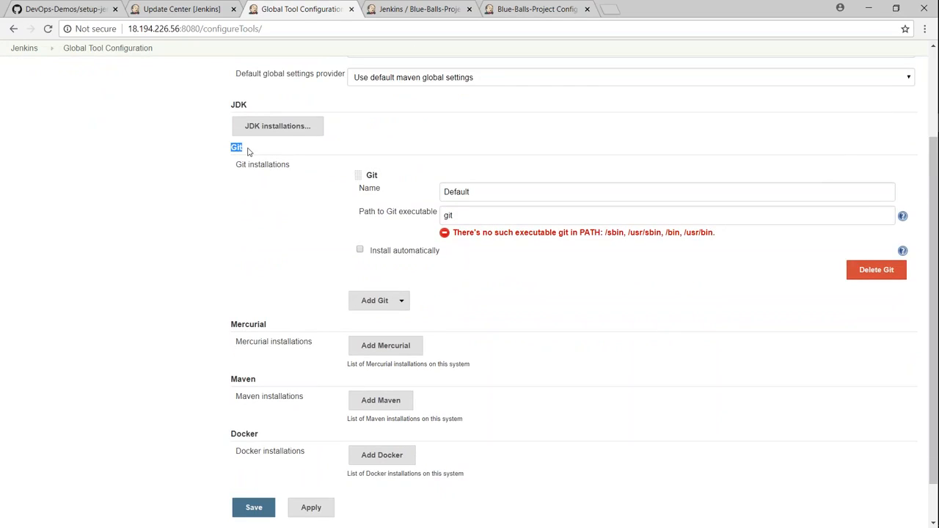
key("ctrl+a")
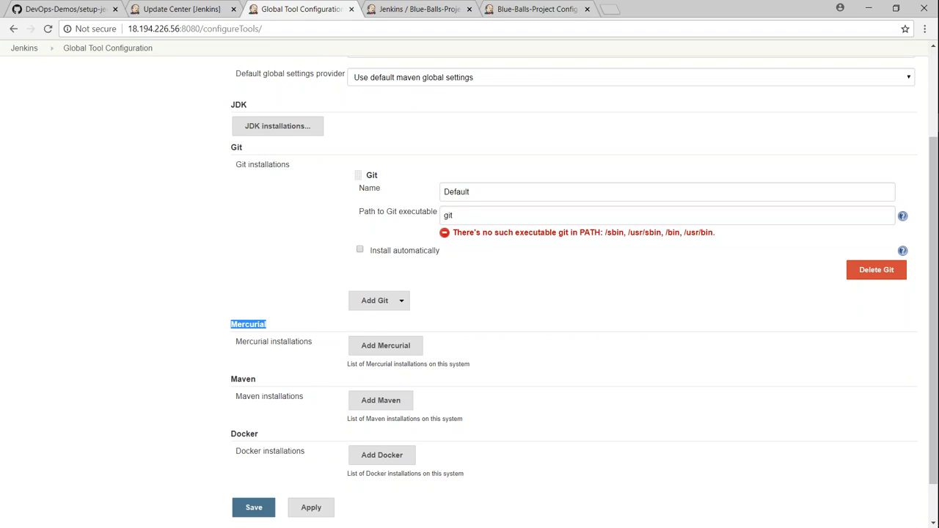
mouse_move(164, 232)
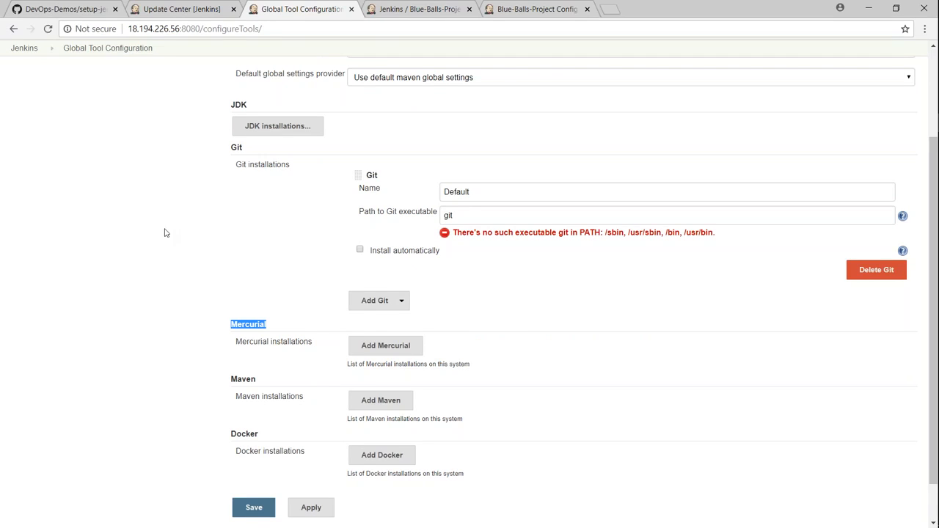
left_click(61, 9)
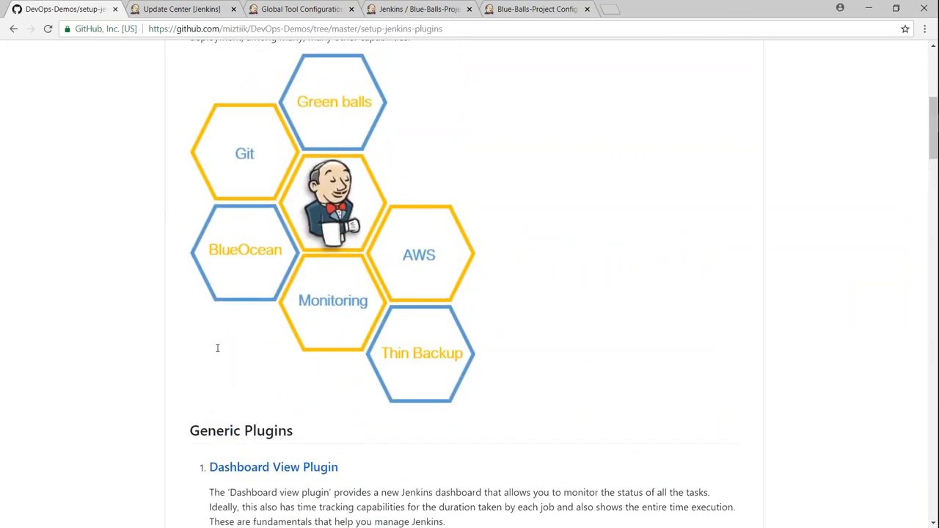
scroll("up", 3)
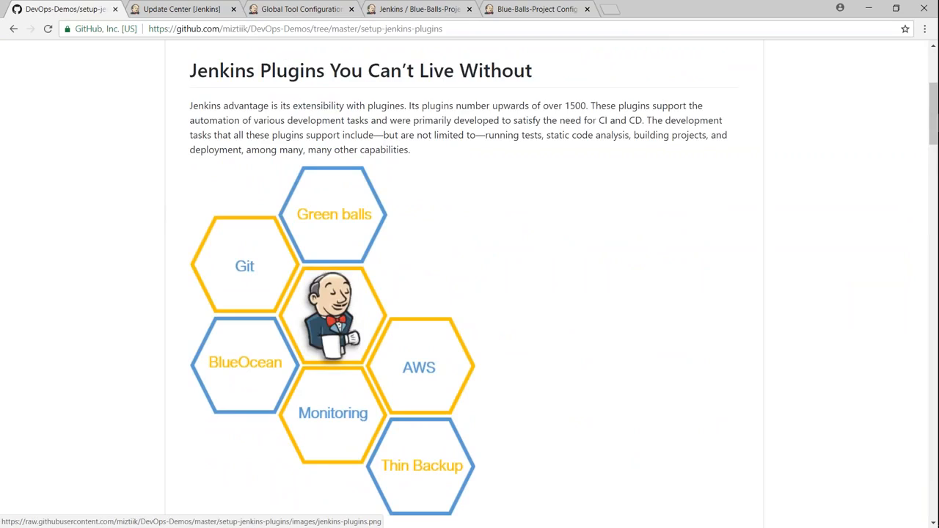
mouse_move(587, 419)
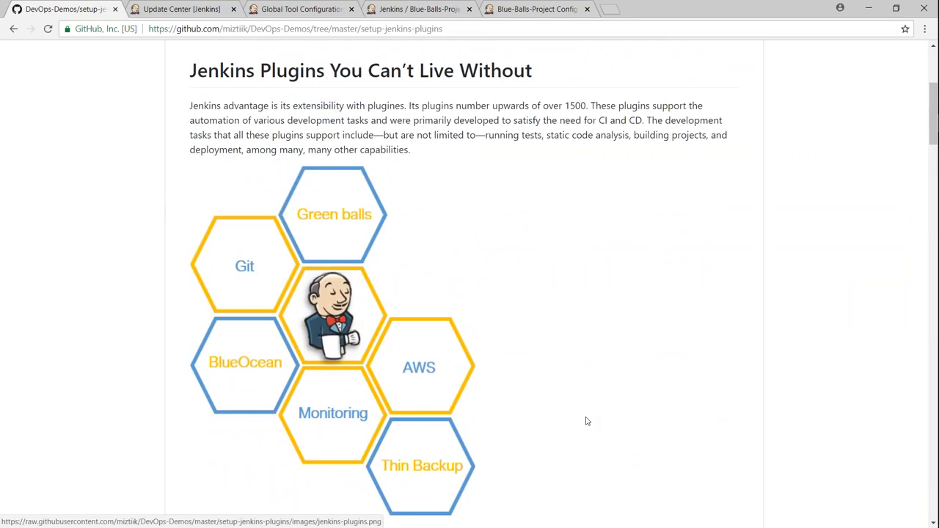